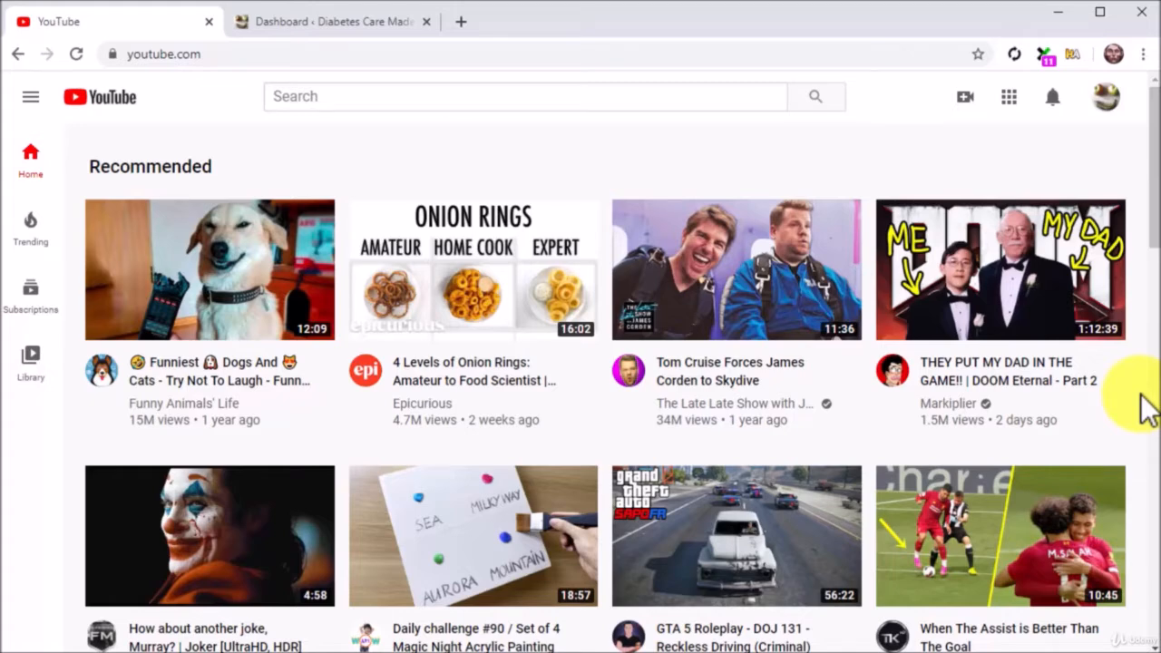
mouse_move(1125, 258)
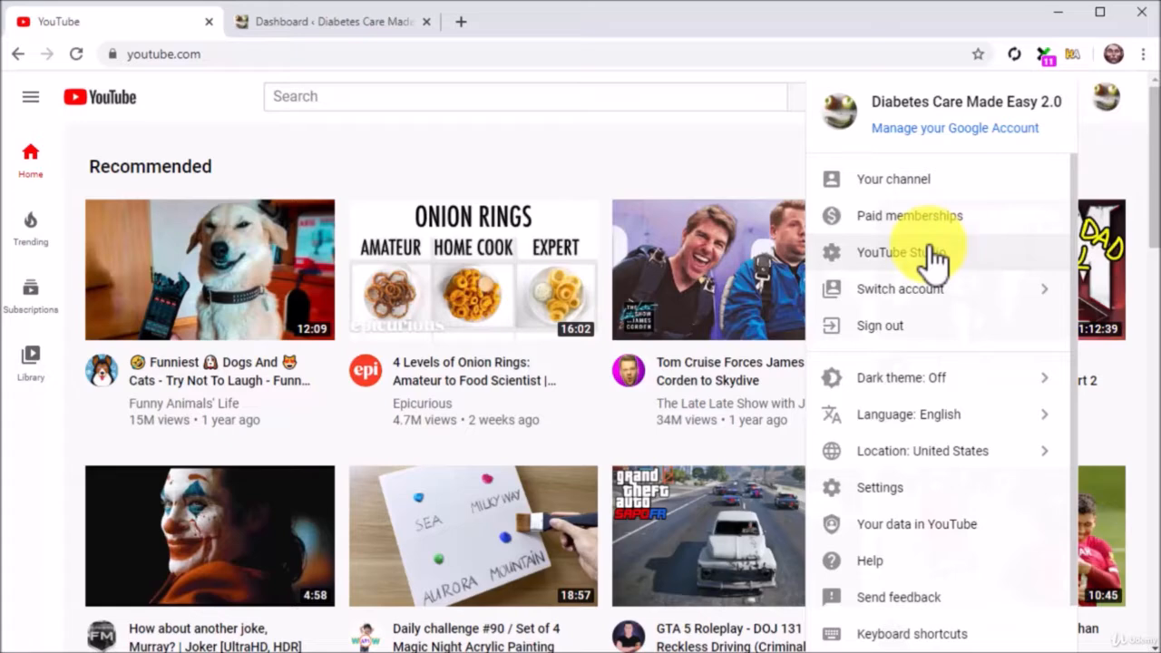
click(900, 252)
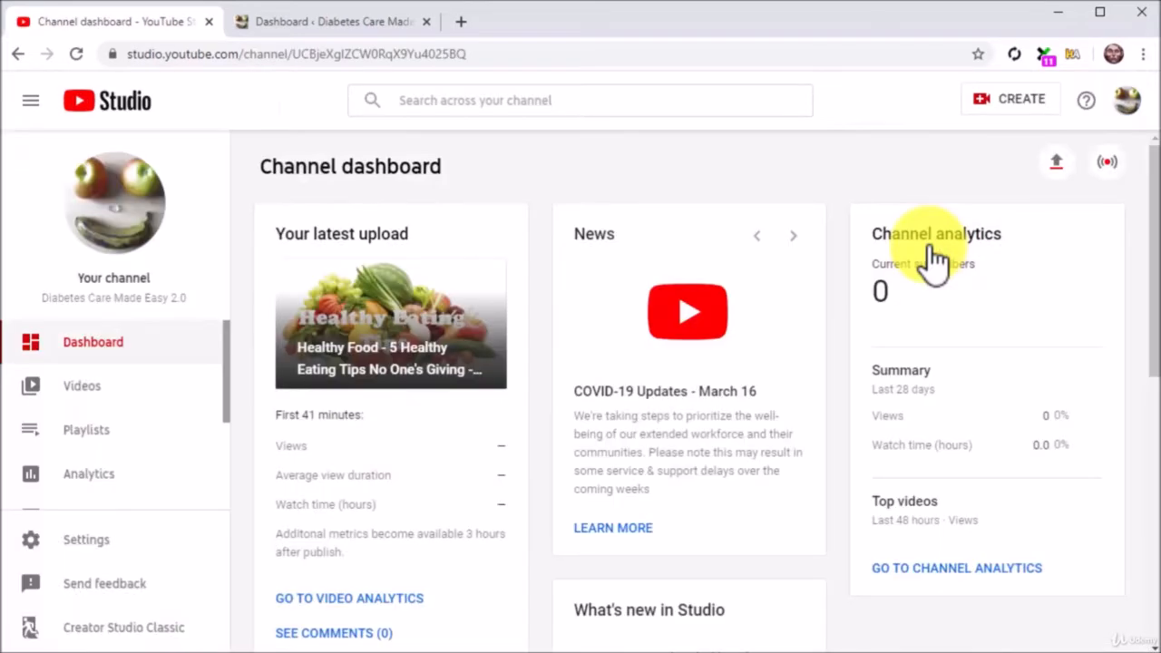
mouse_move(780, 312)
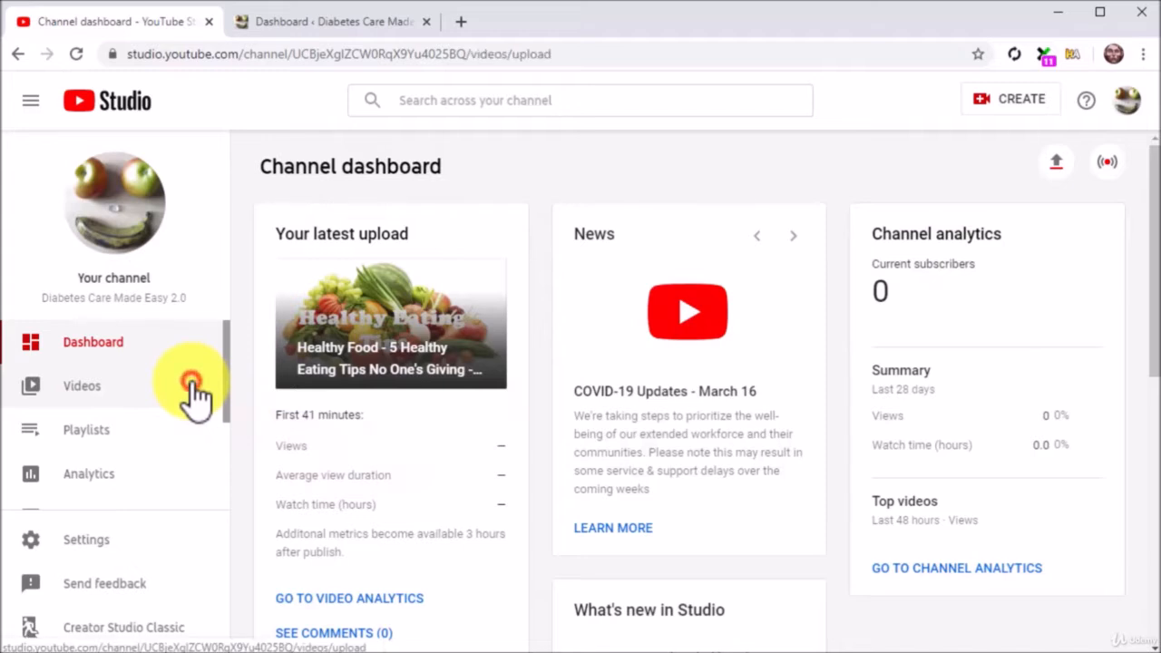
- Show the channel's uploaded videos list, then switch over to the WordPress admin dashboard
click(81, 385)
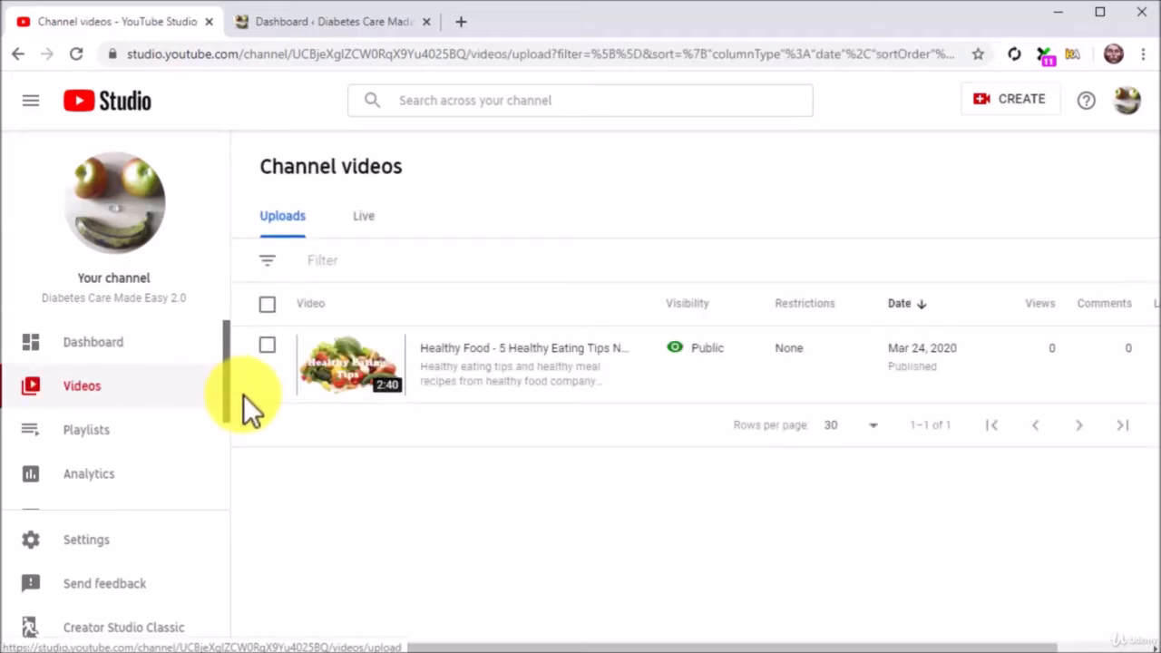
mouse_move(390, 444)
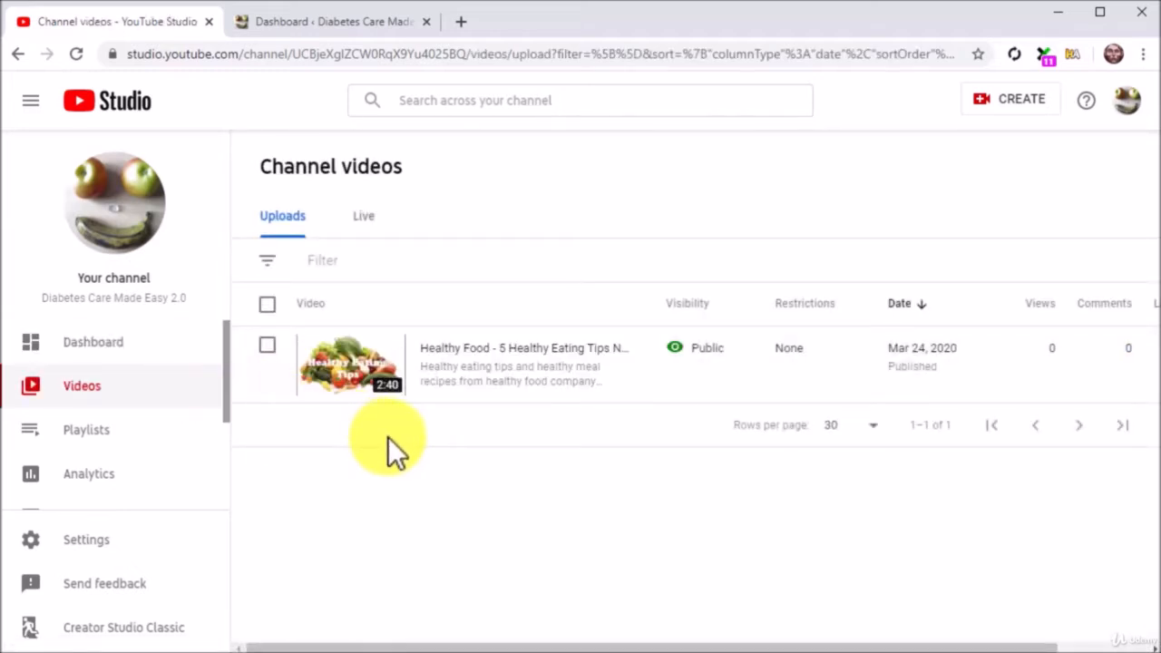
mouse_move(515, 445)
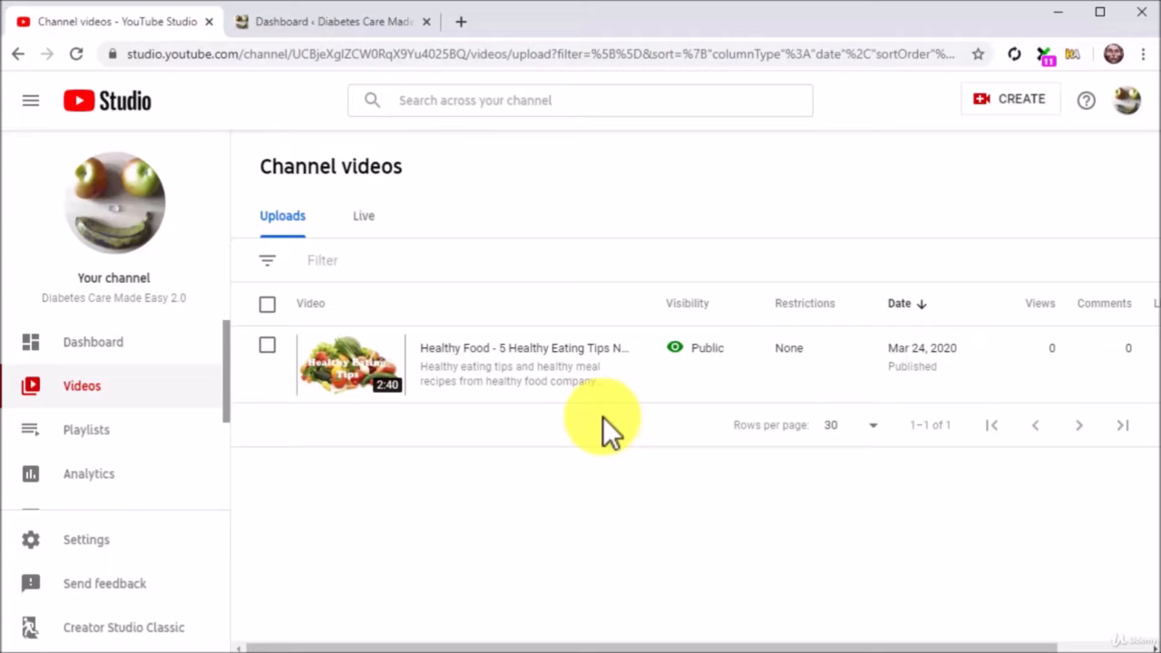
mouse_move(541, 317)
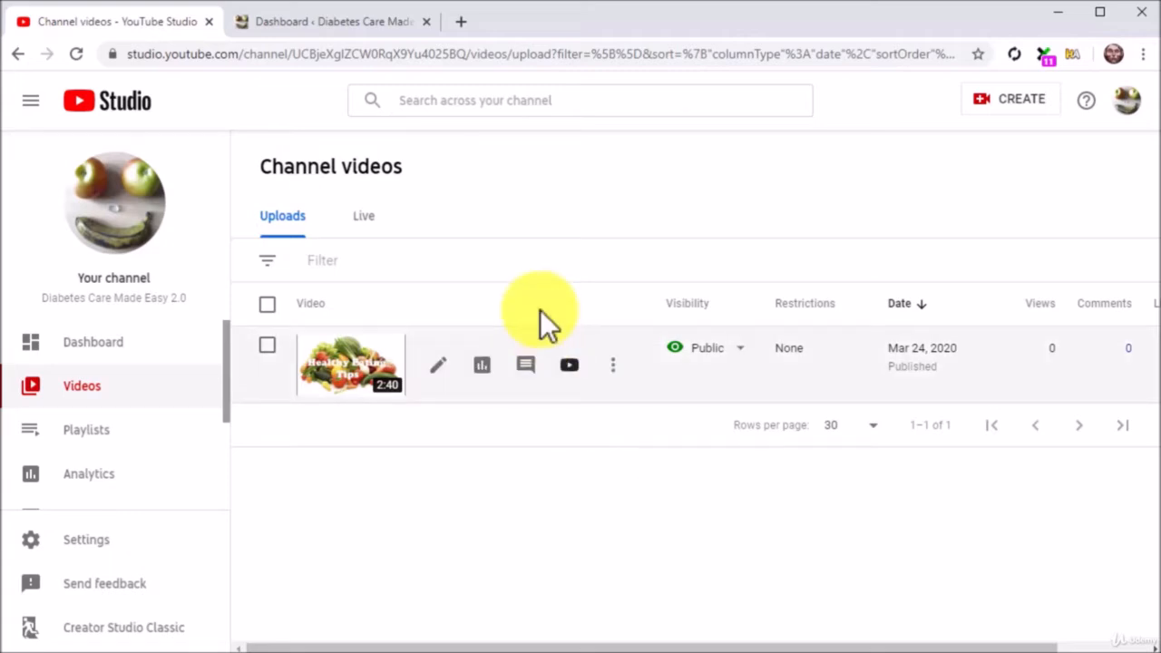
click(330, 22)
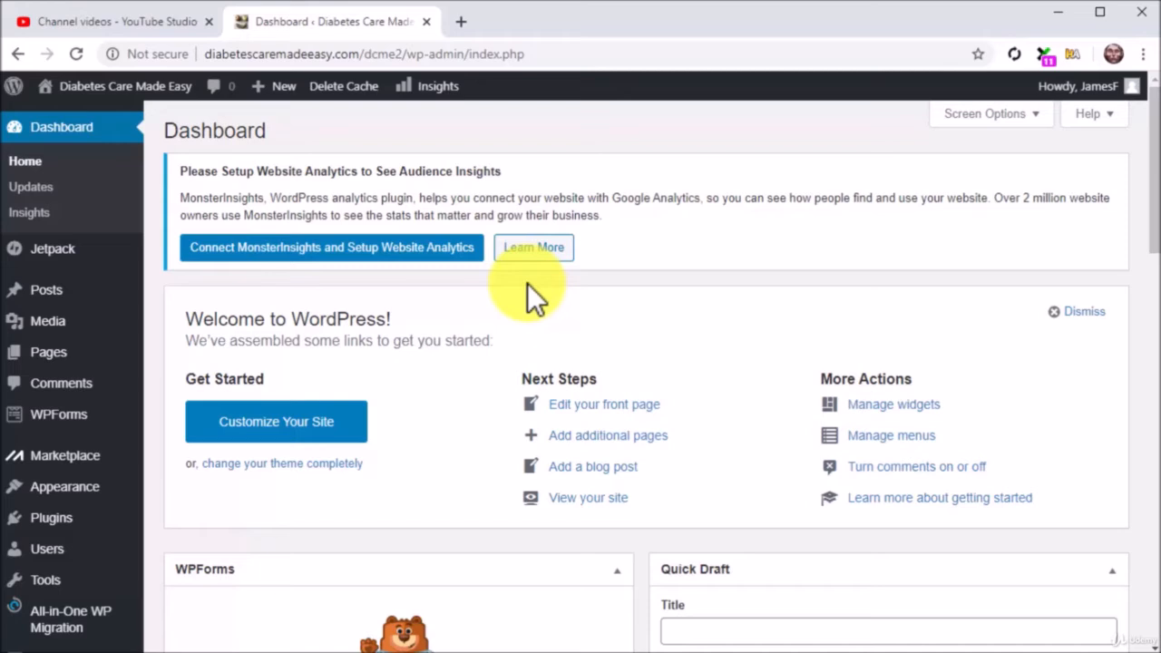
mouse_move(349, 290)
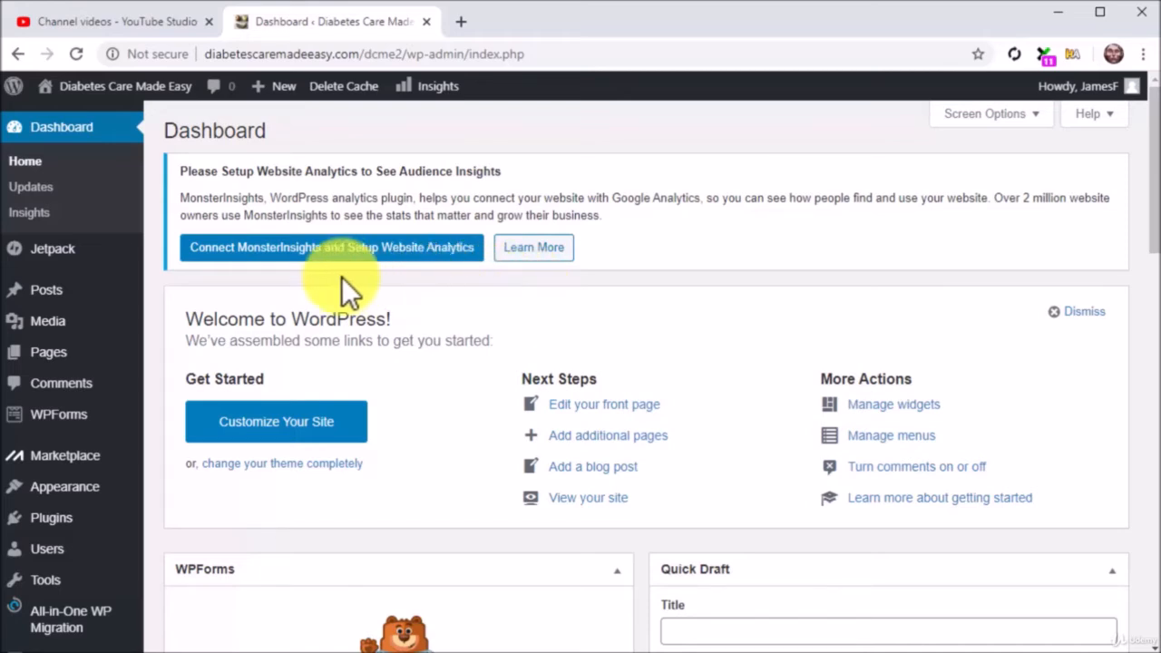
mouse_move(46, 290)
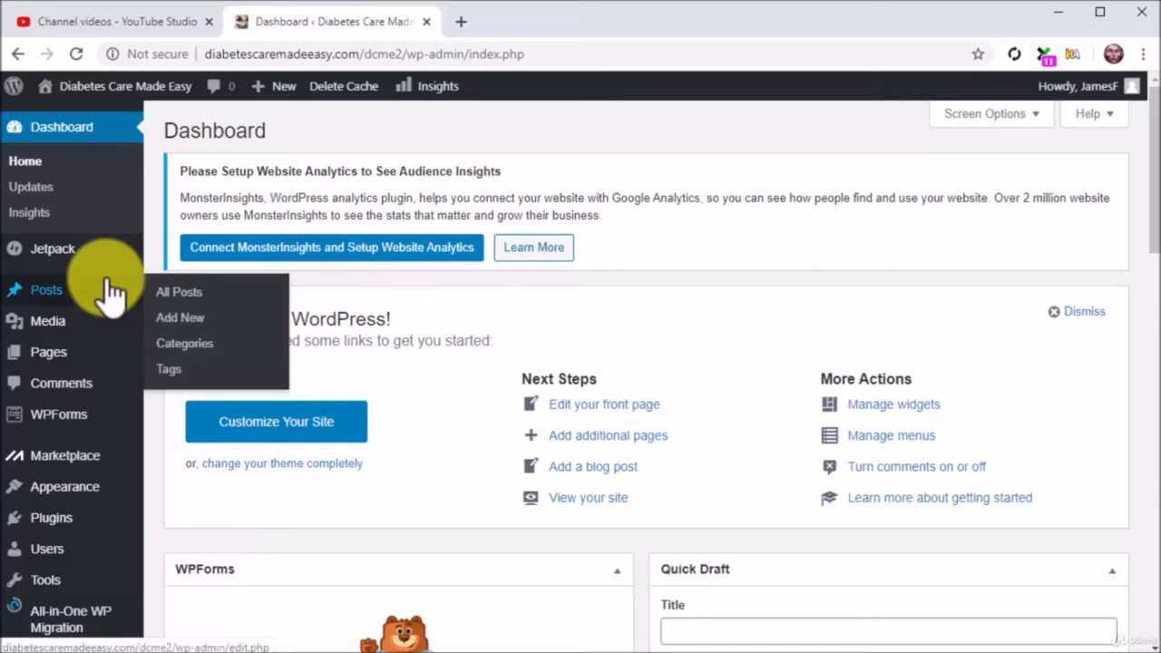
- Start a new blank blog post via Posts > Add New
click(180, 317)
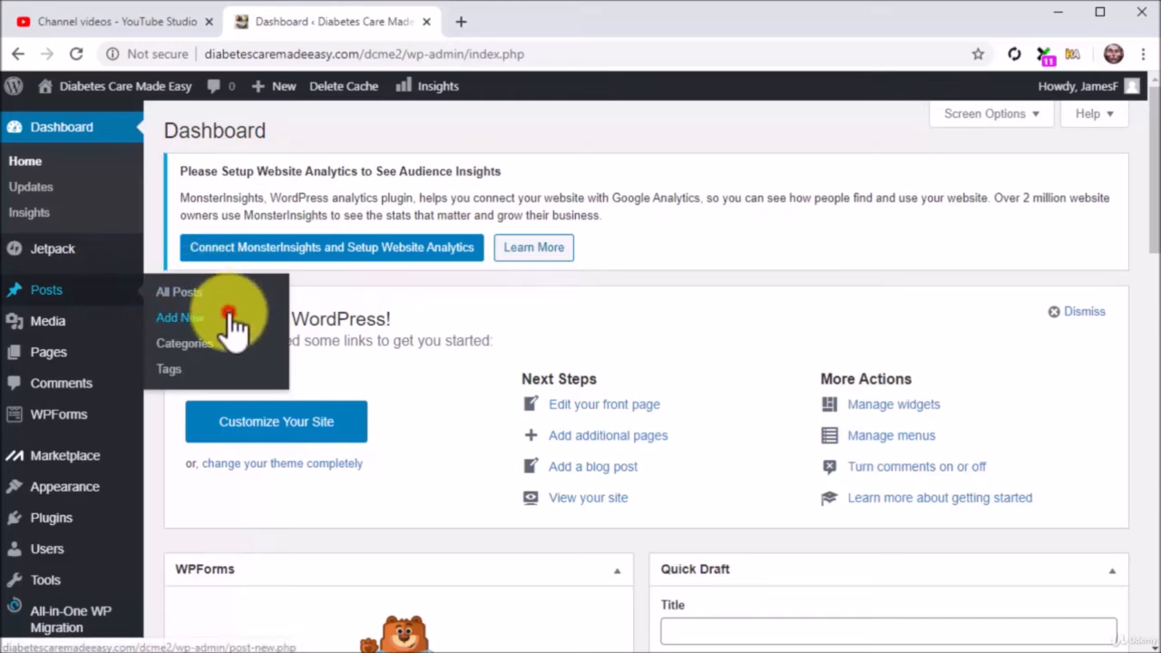
click(182, 317)
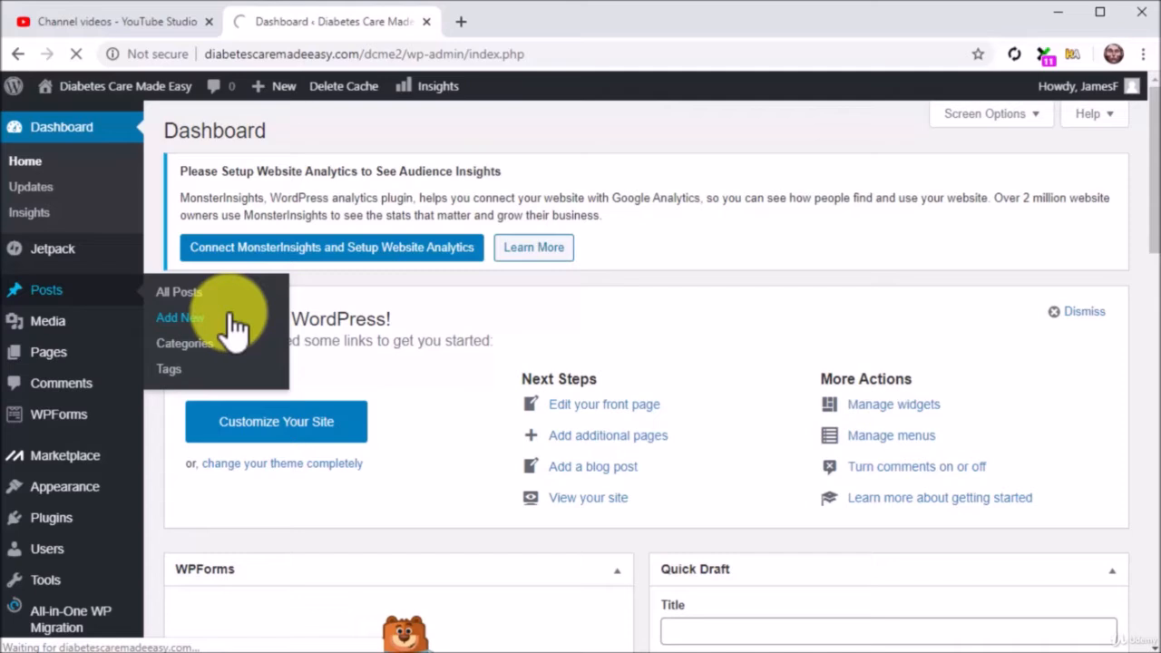
click(182, 318)
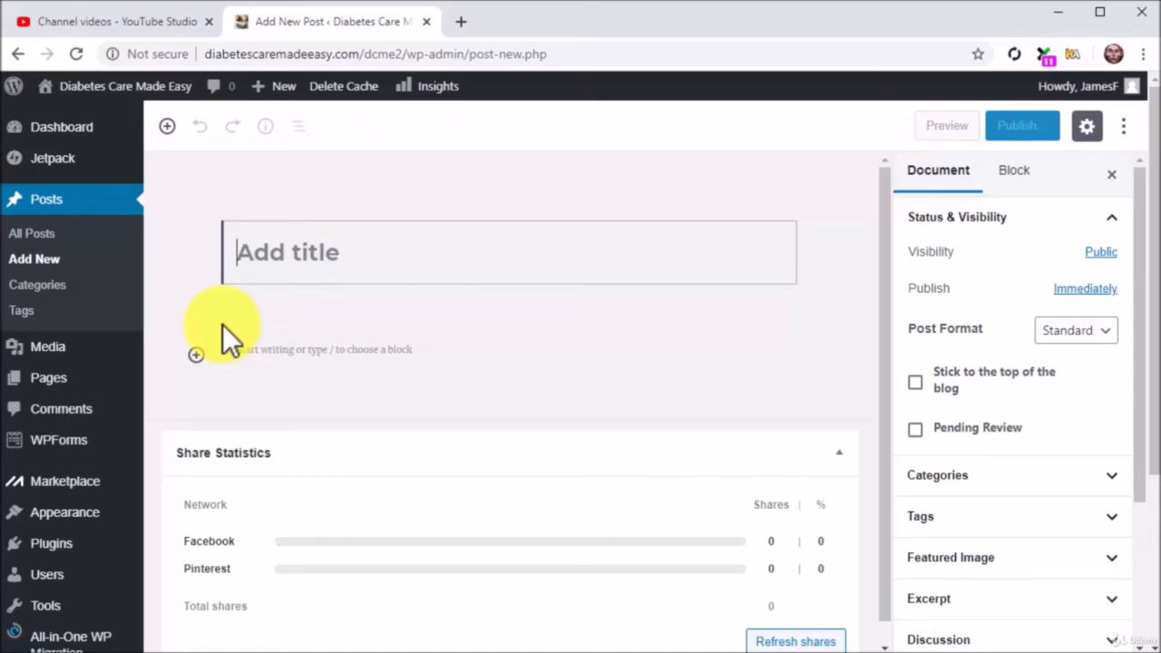
- Title the post 'Healthy Food - 5 Healthy Eating Tips No One's Giving' and move into the body
text(Healt)
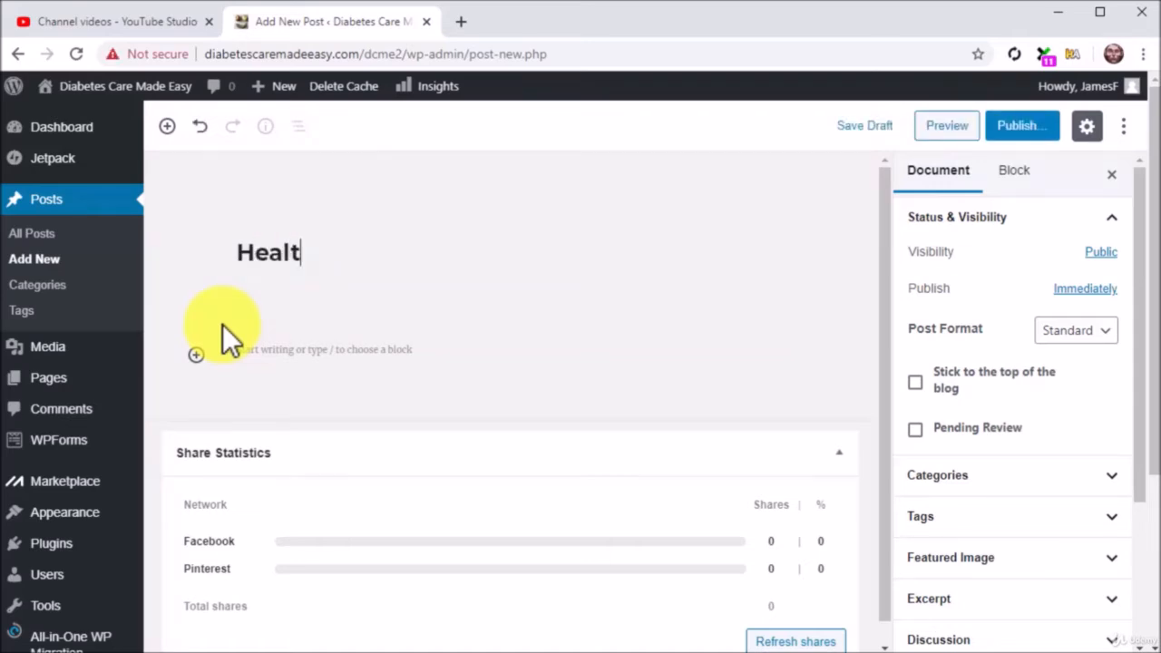
text(hy Food)
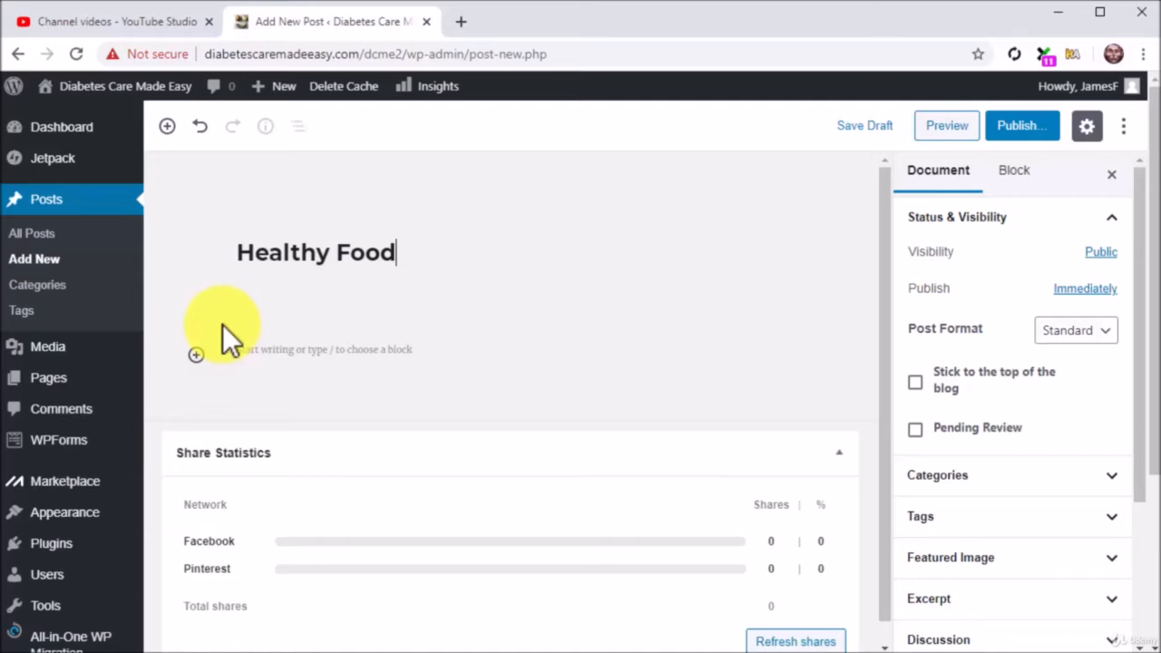
text(- 5)
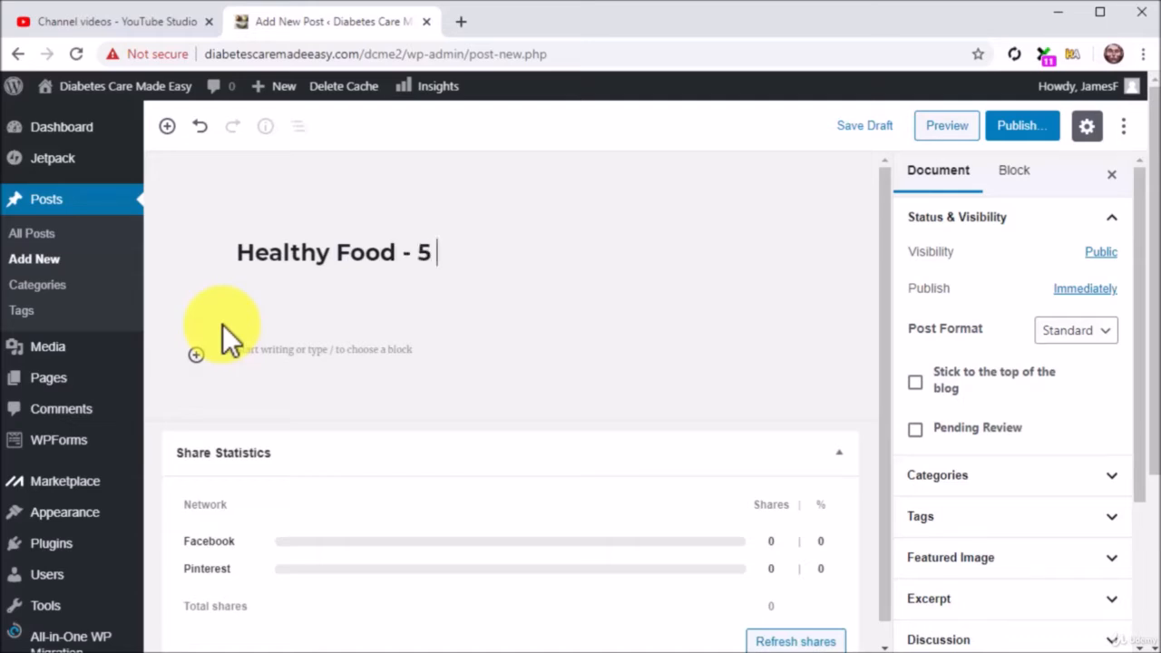
text(Healthy E)
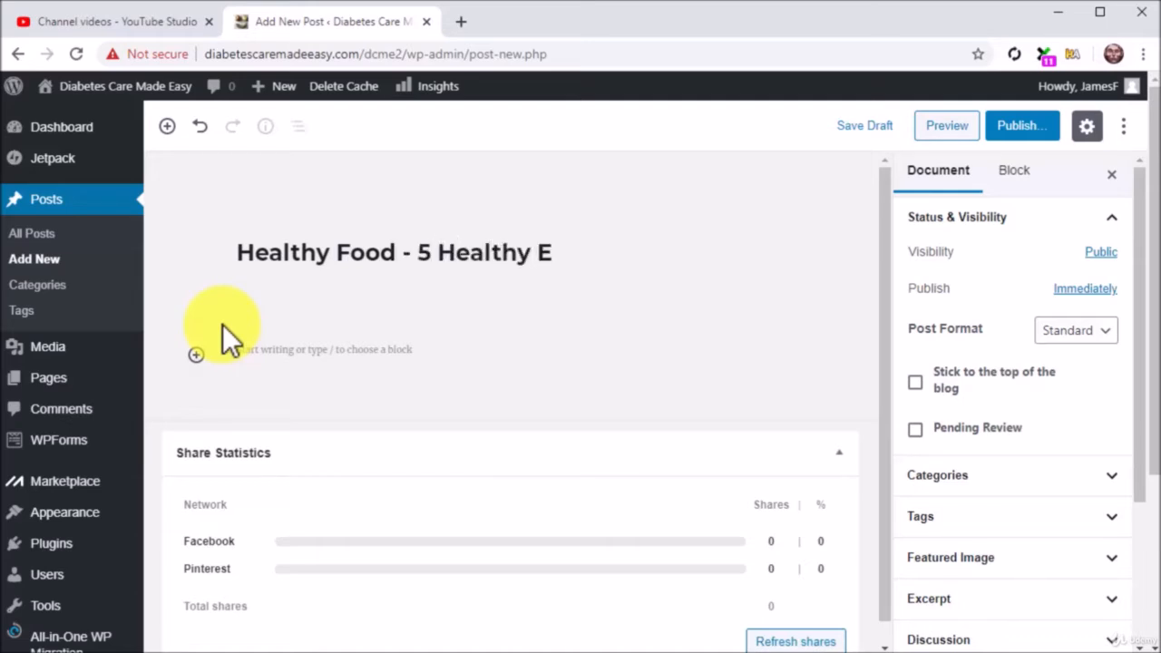
text(ating T)
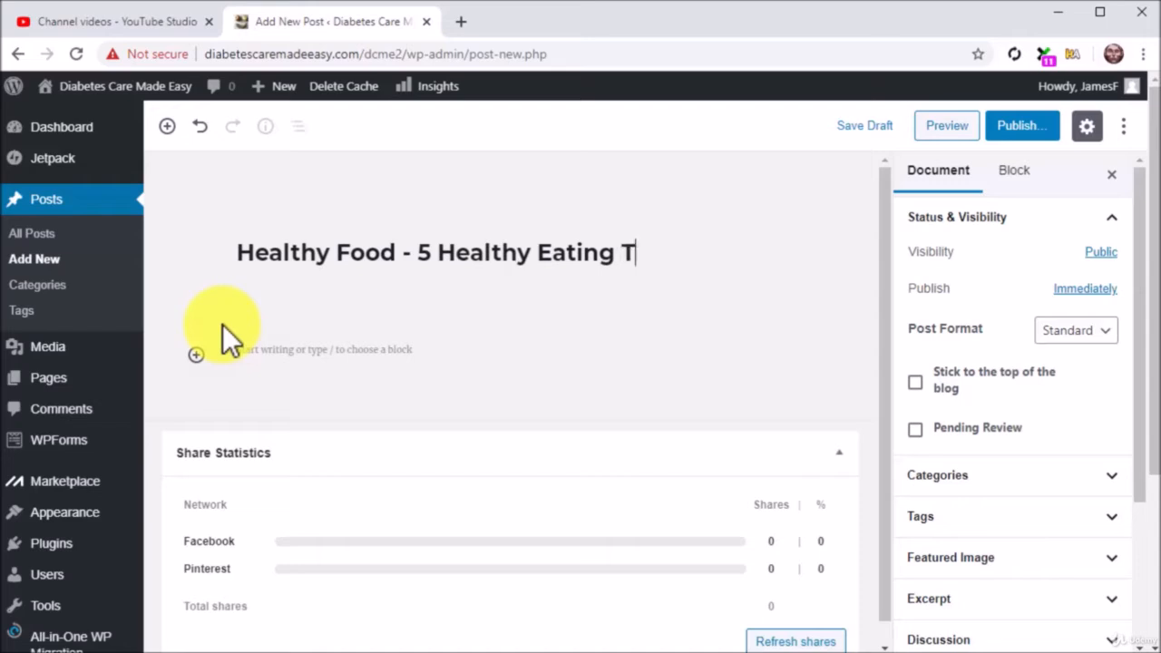
text(ips)
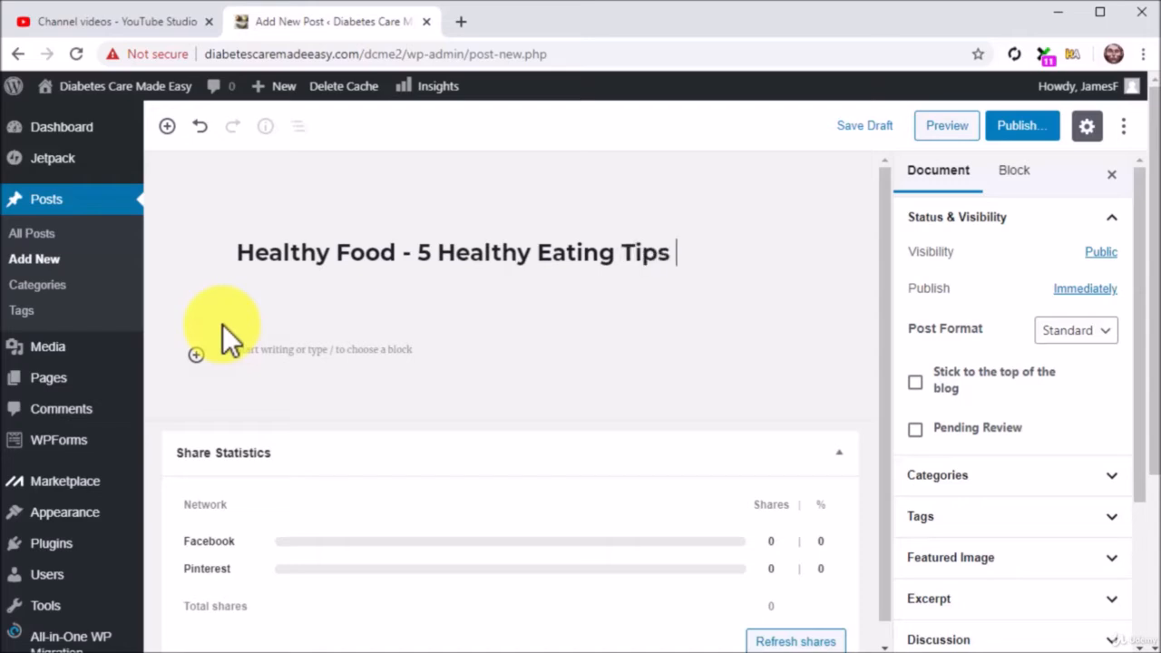
text(No One's)
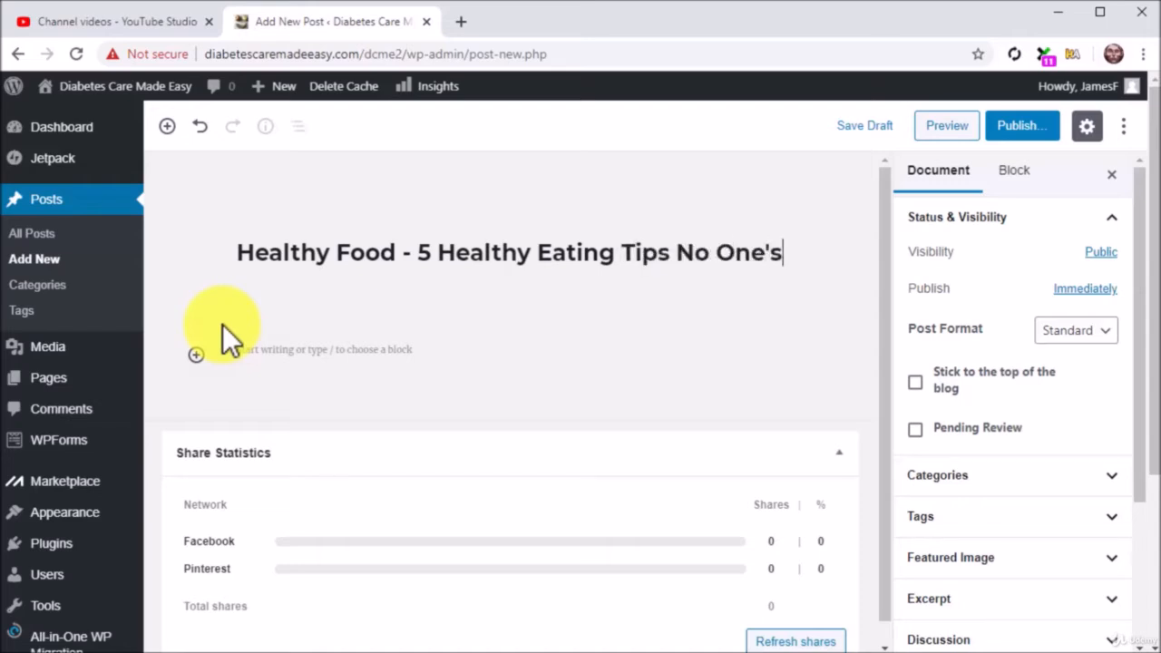
text(Giving)
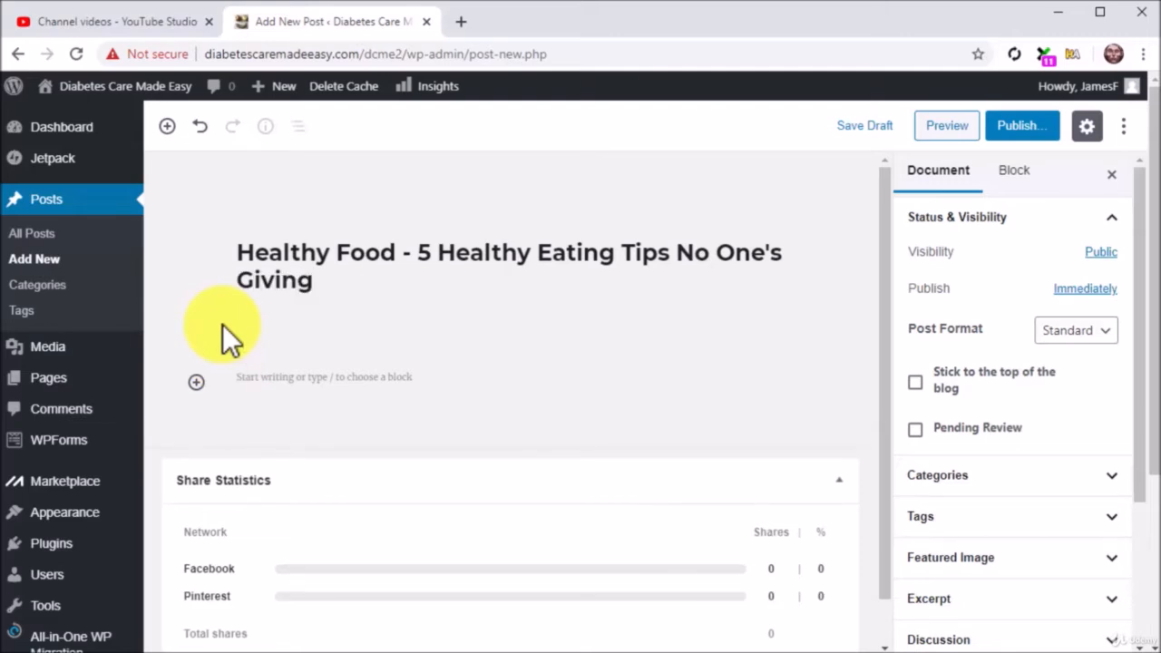
click(508, 265)
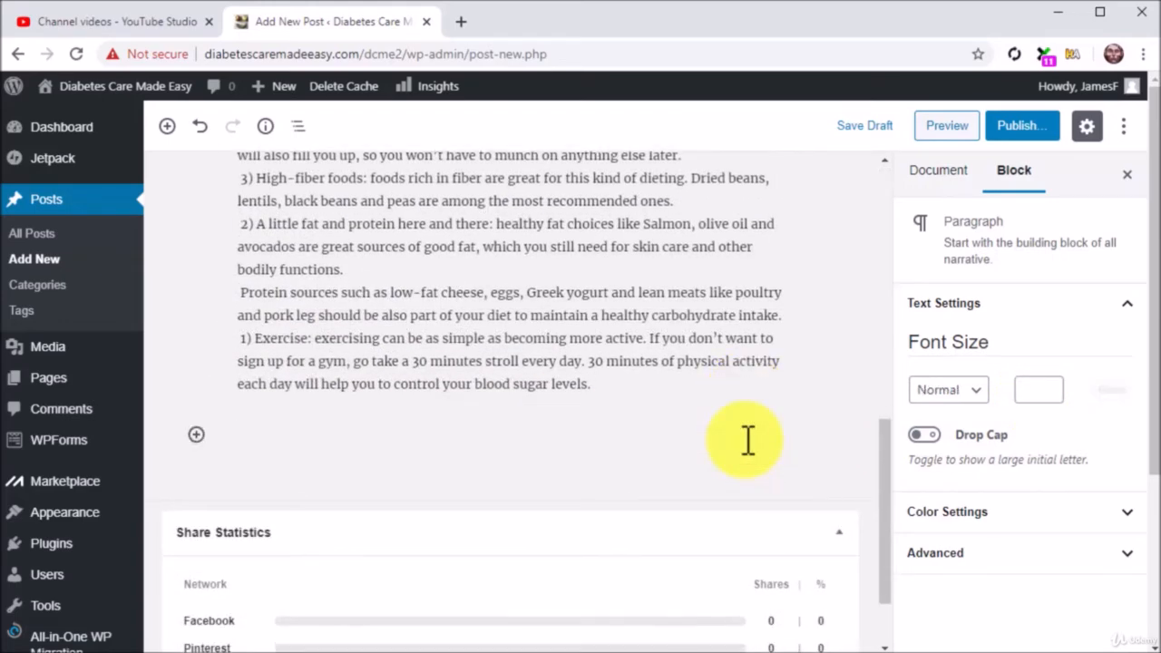
- Add a closing line about the in-depth video explanation below, then bring up the block inserter
text(We go i)
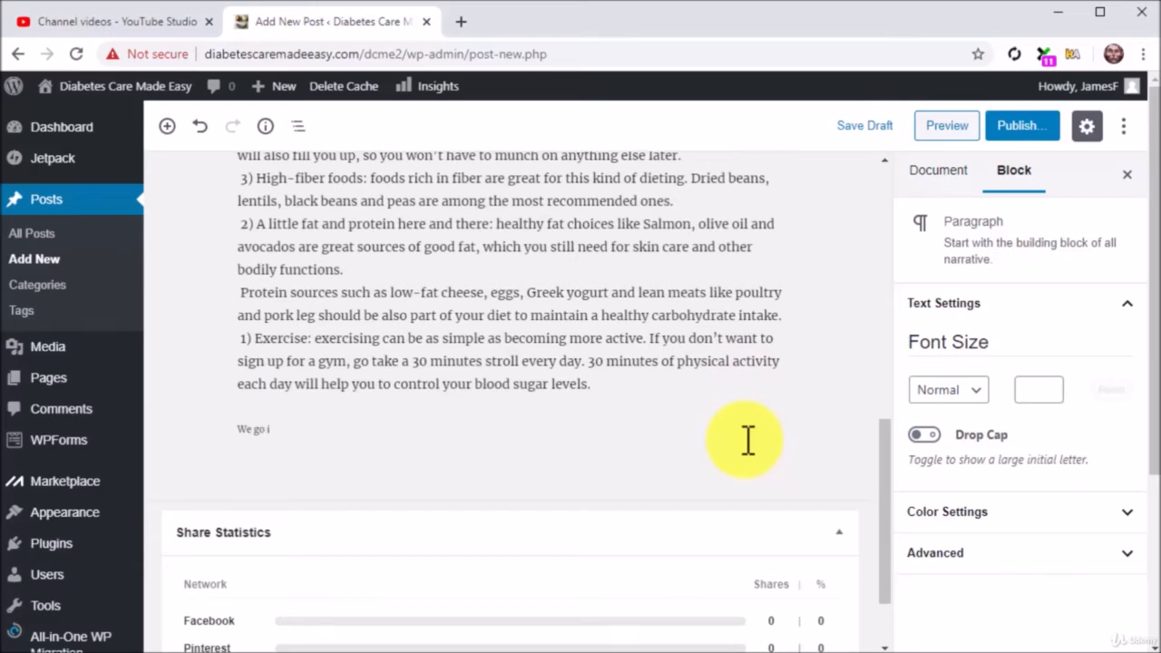
text(nto a more in-depth explanation in the video down below, so you should definitely check it out!)
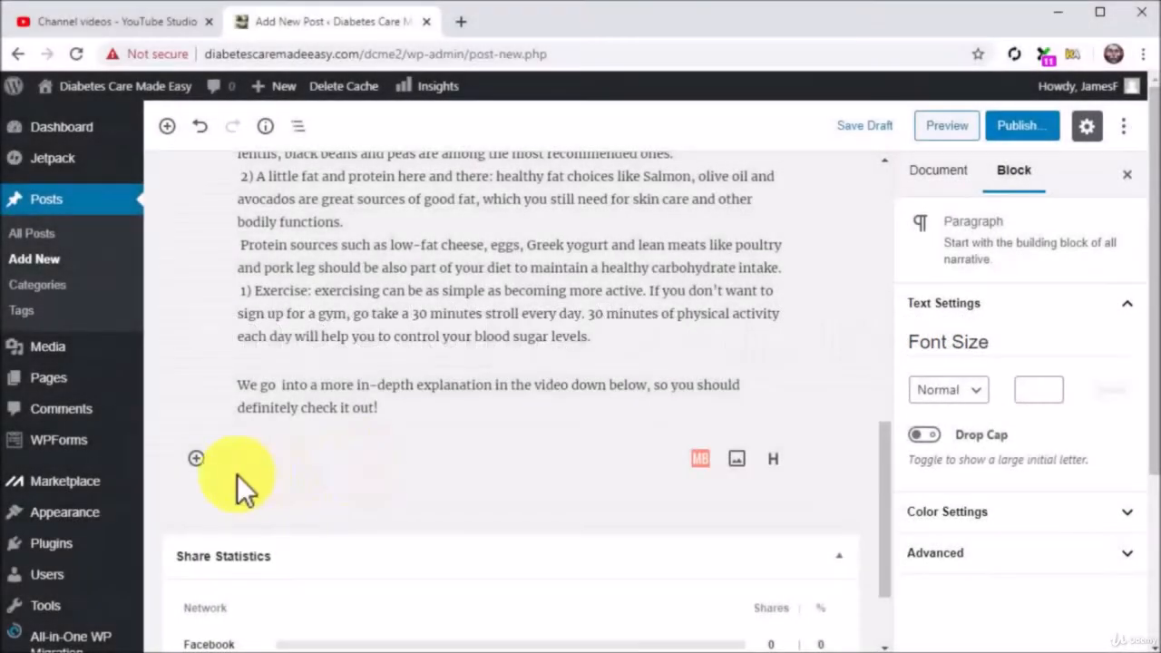
click(196, 458)
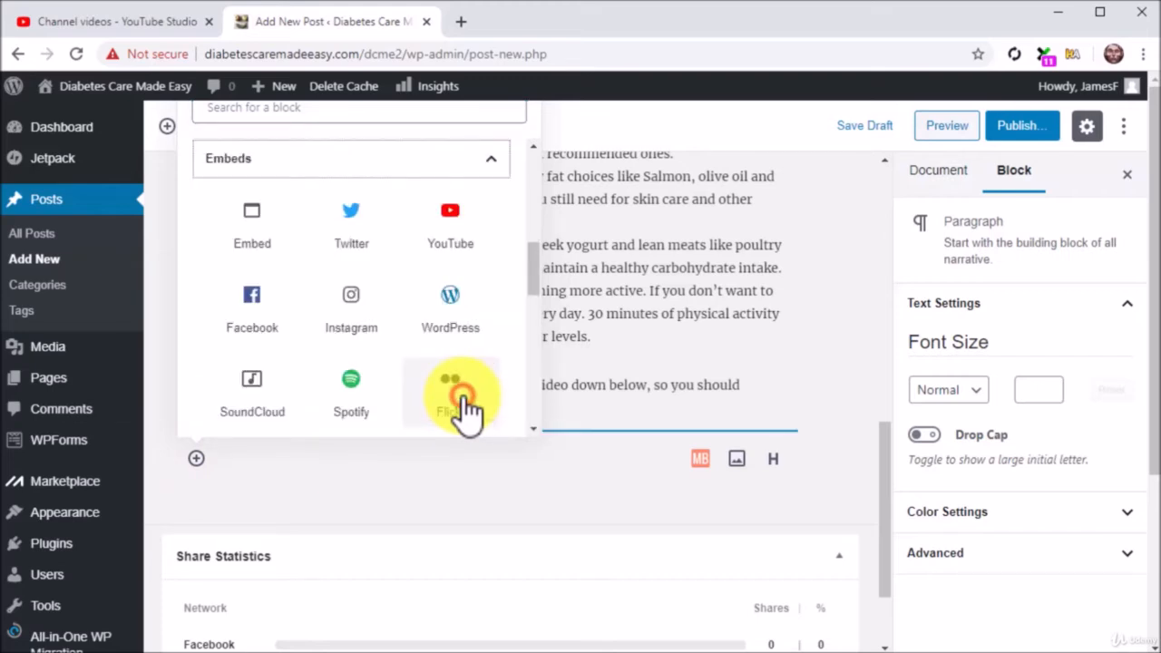
mouse_move(450, 240)
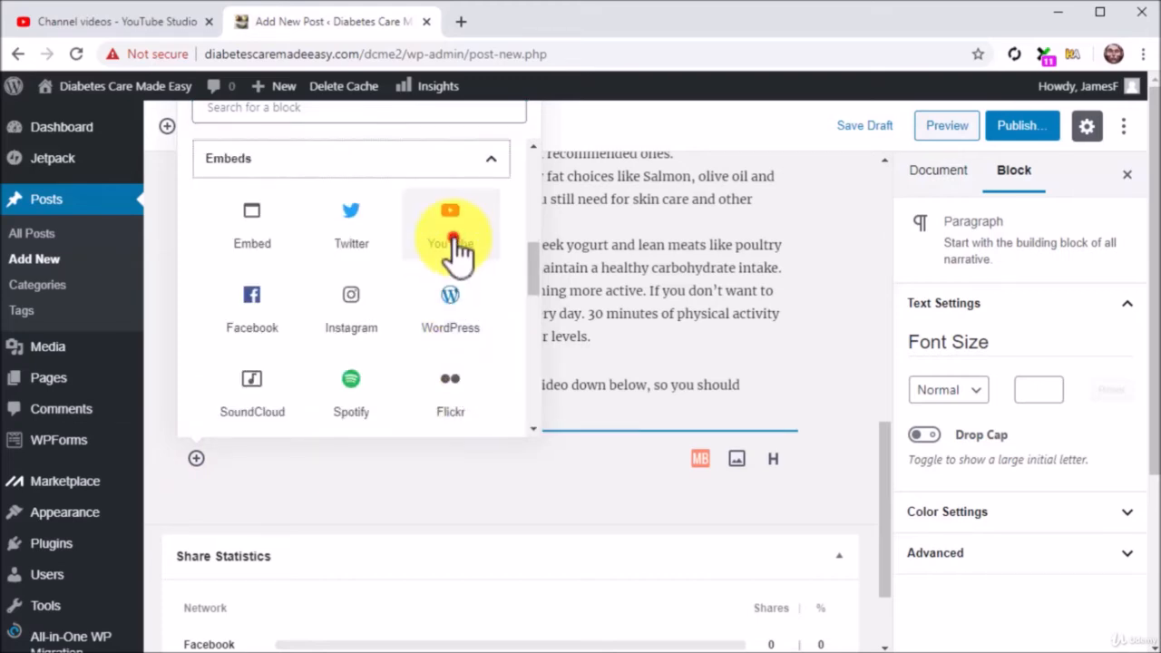
click(450, 221)
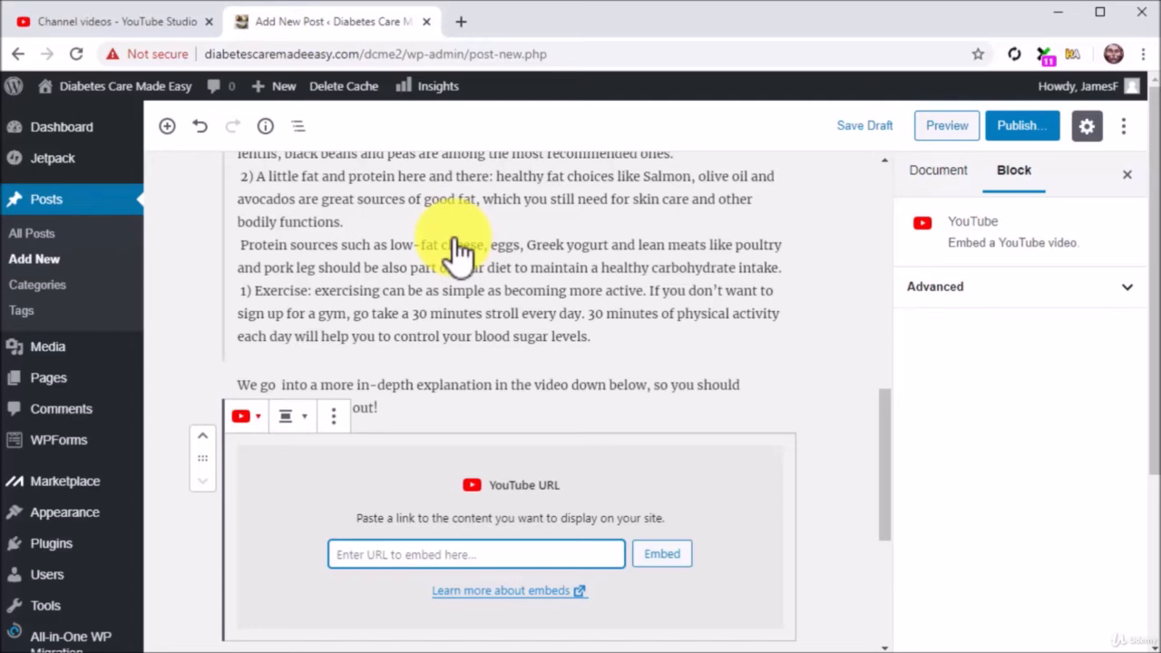
click(475, 555)
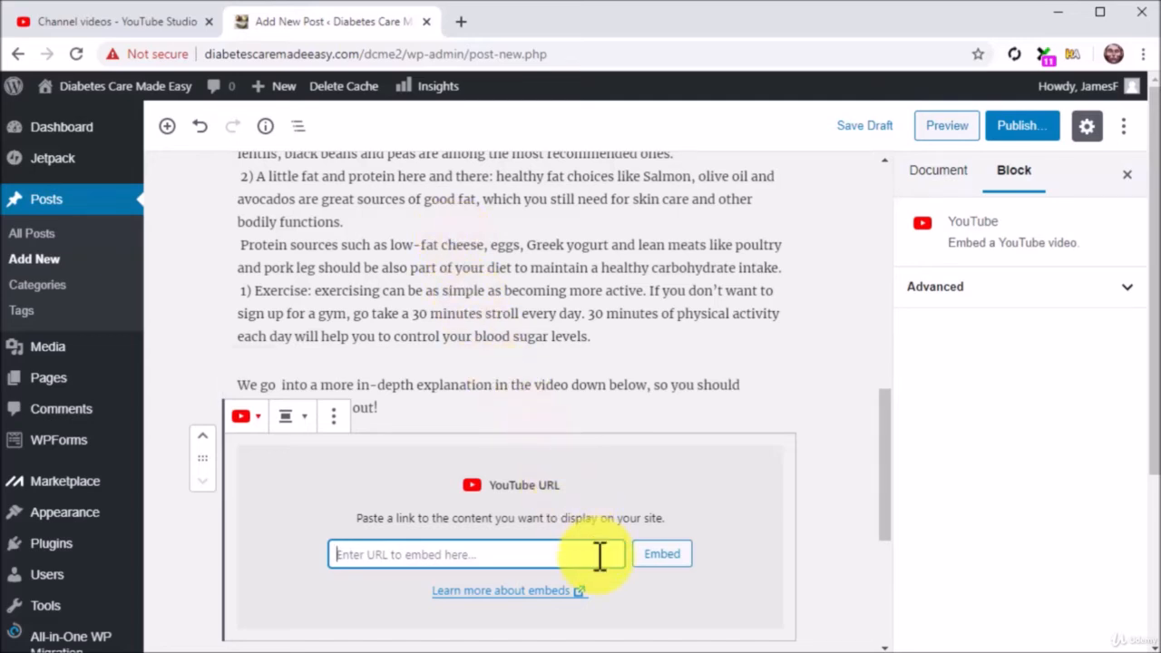
text(https://youtu.be/VlifqRu8LPI)
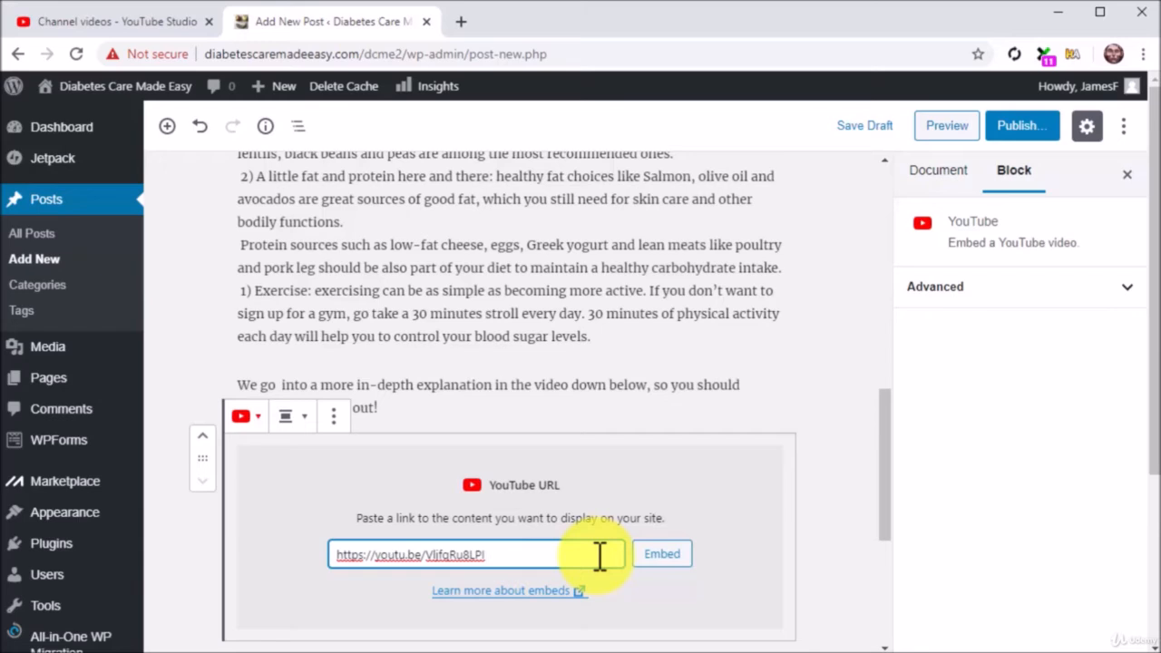
click(661, 553)
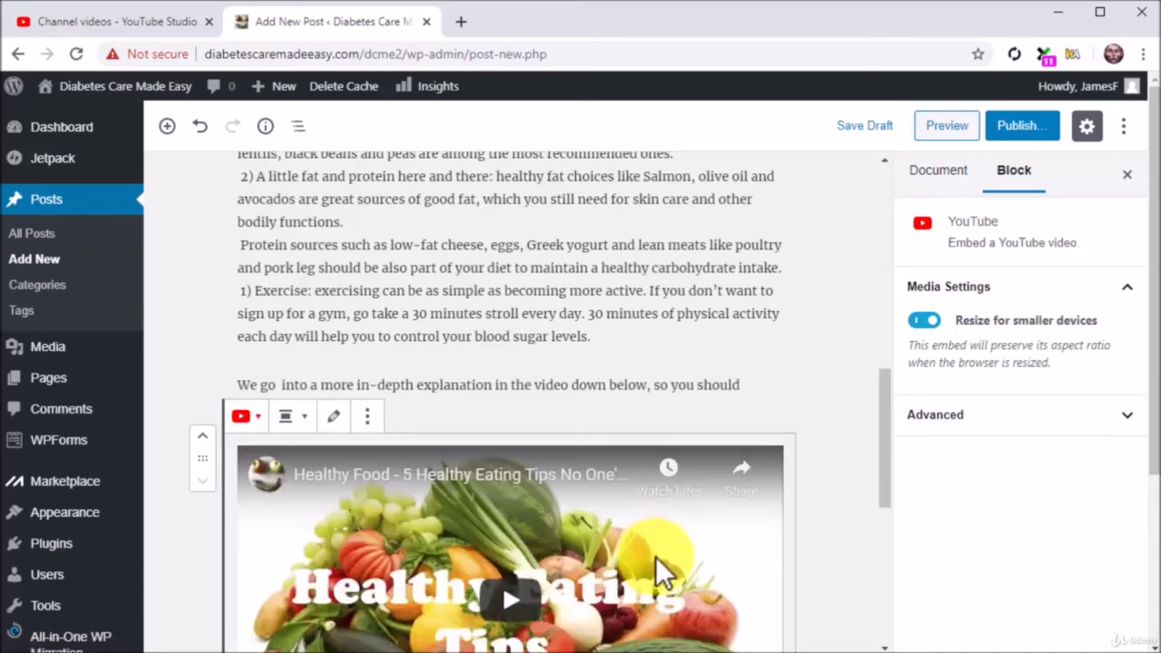
scroll(down, 3)
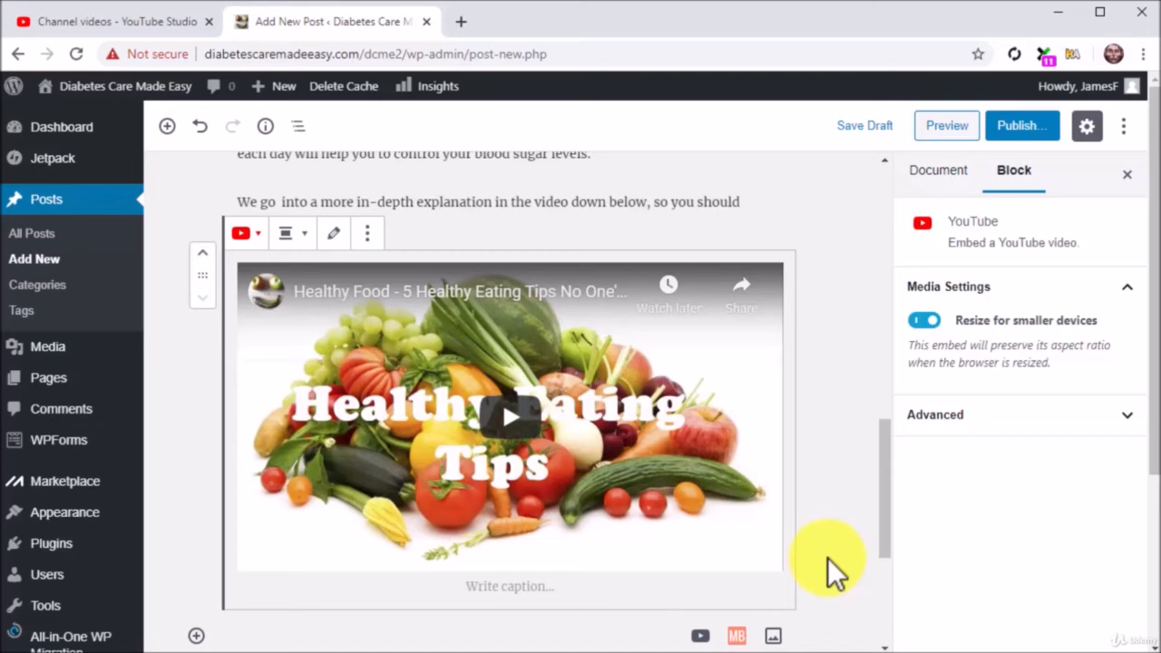
click(510, 586)
text(Watch on YouTube)
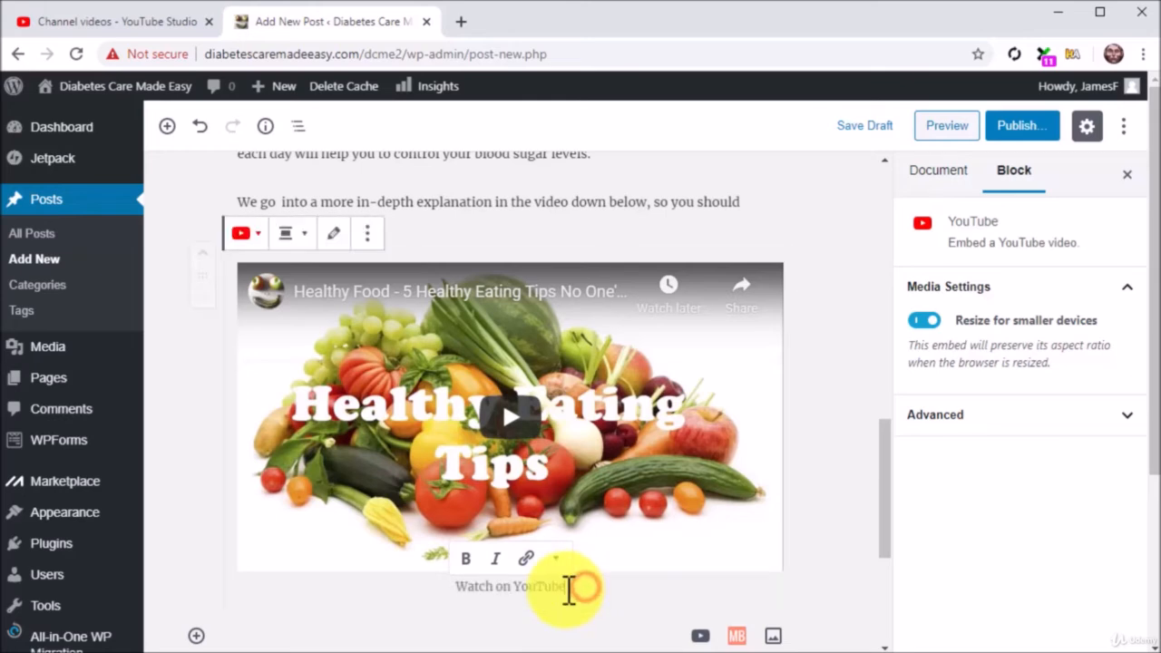
double_click(510, 586)
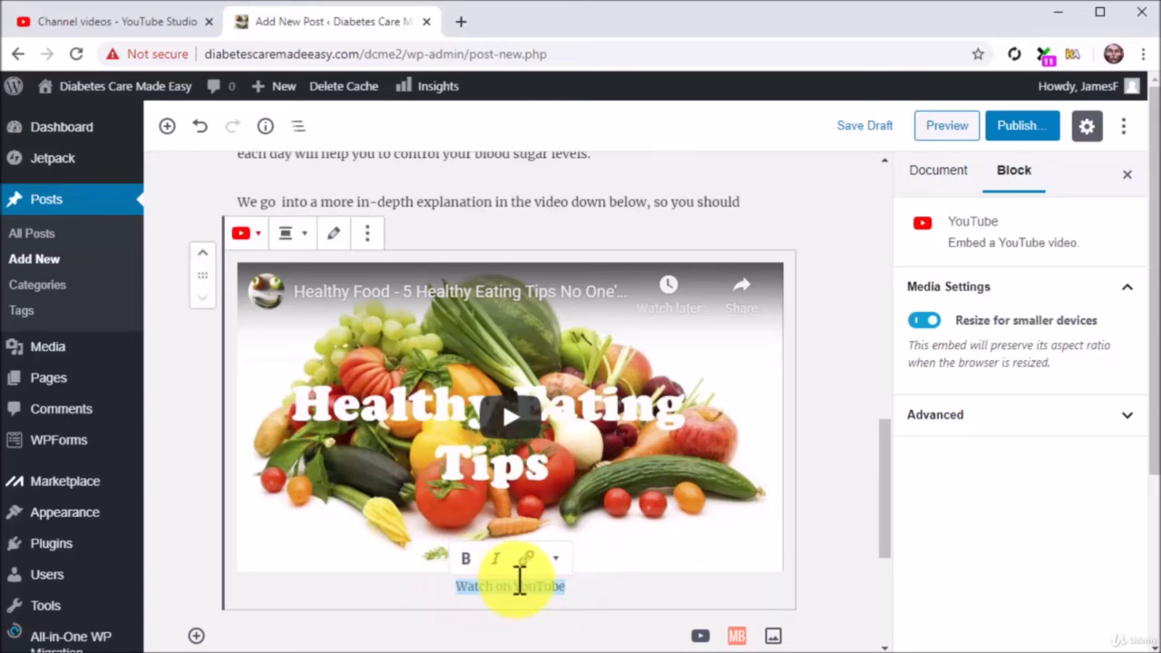
click(526, 559)
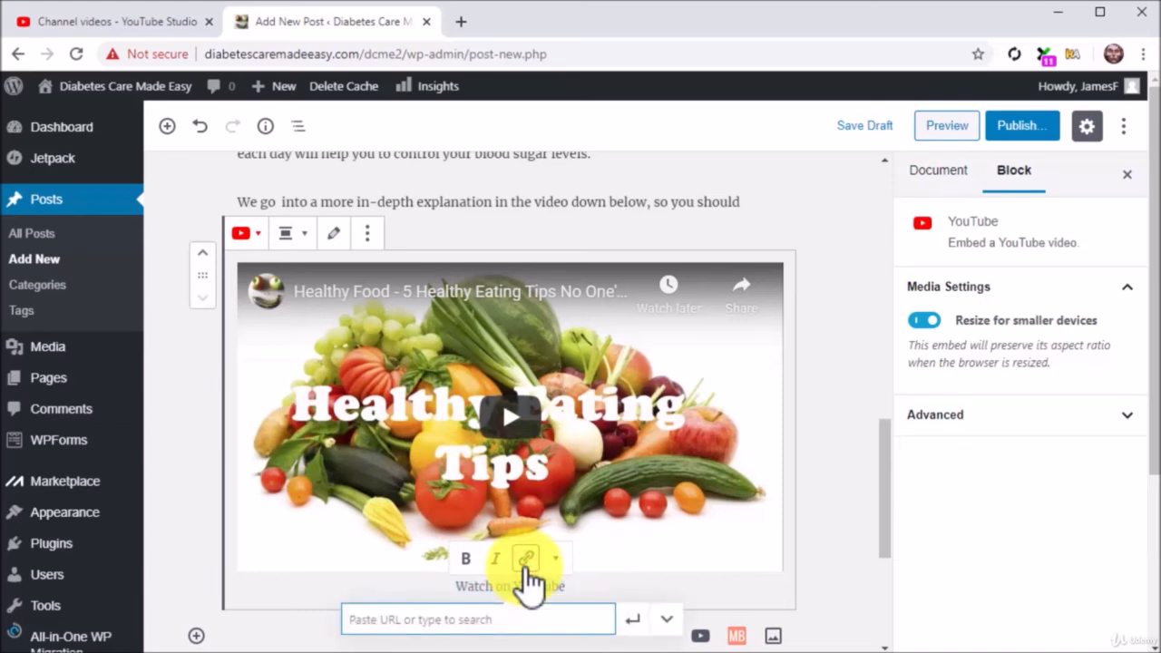
text(https://youtu.be/VlifqRu8LPI)
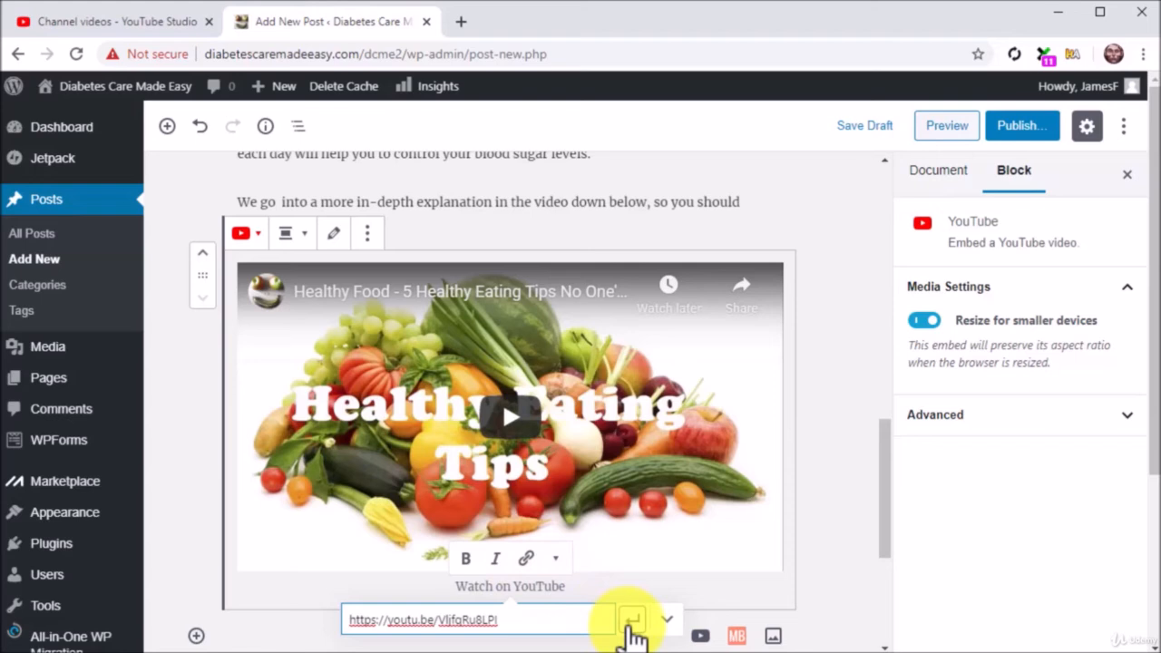
click(631, 621)
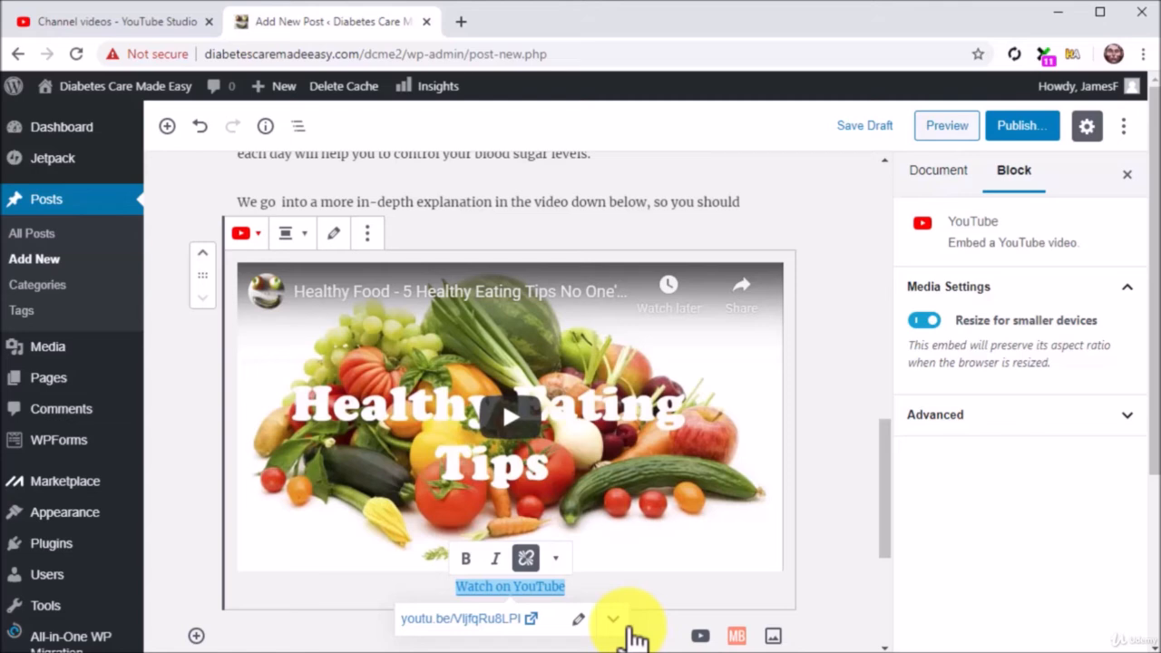
mouse_move(843, 408)
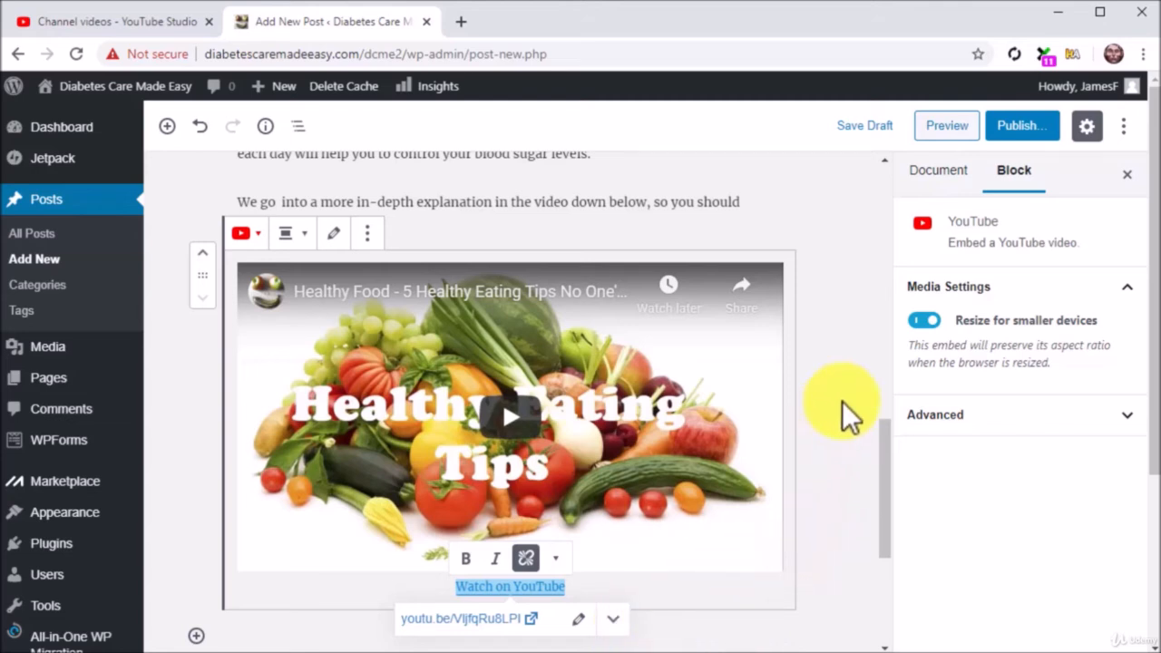
click(937, 170)
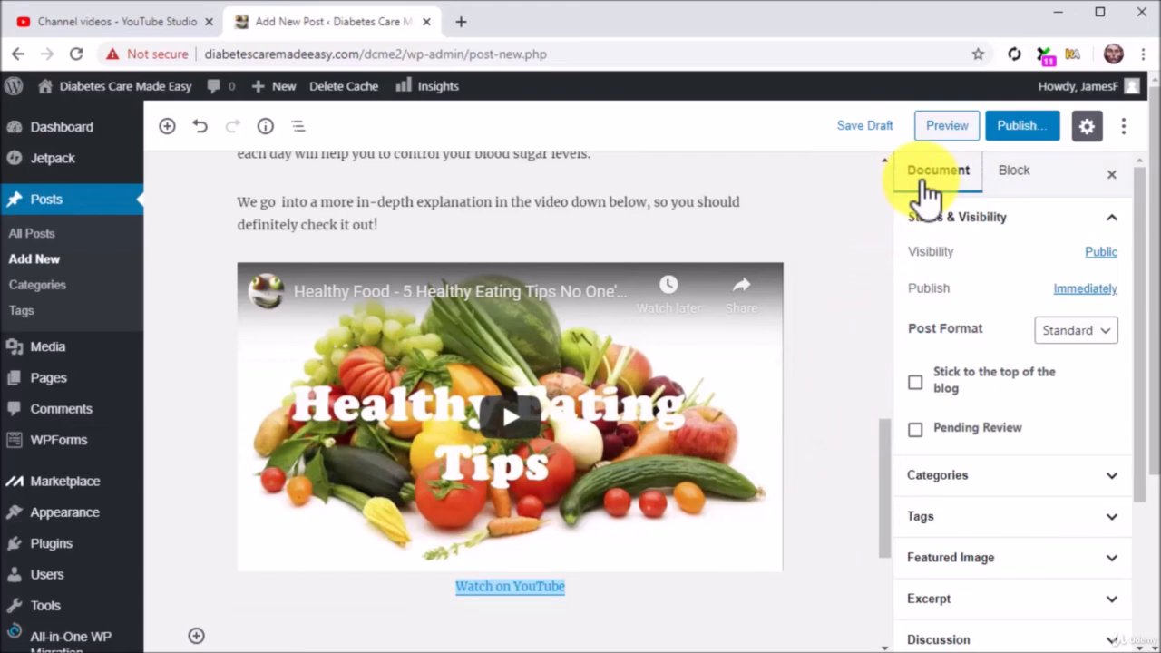
- Show the Document settings to tag the post Healthy Foods and Healthy Eating
click(922, 515)
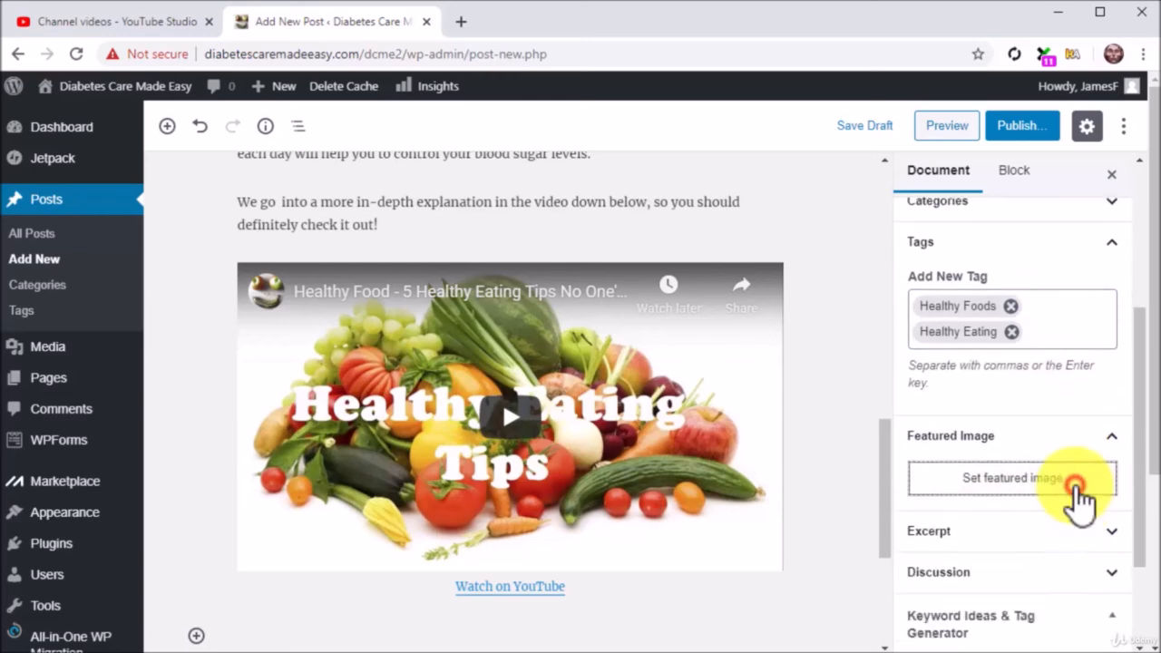
- Upload the fruit-and-vegetables photo and set it as the featured image
click(1012, 479)
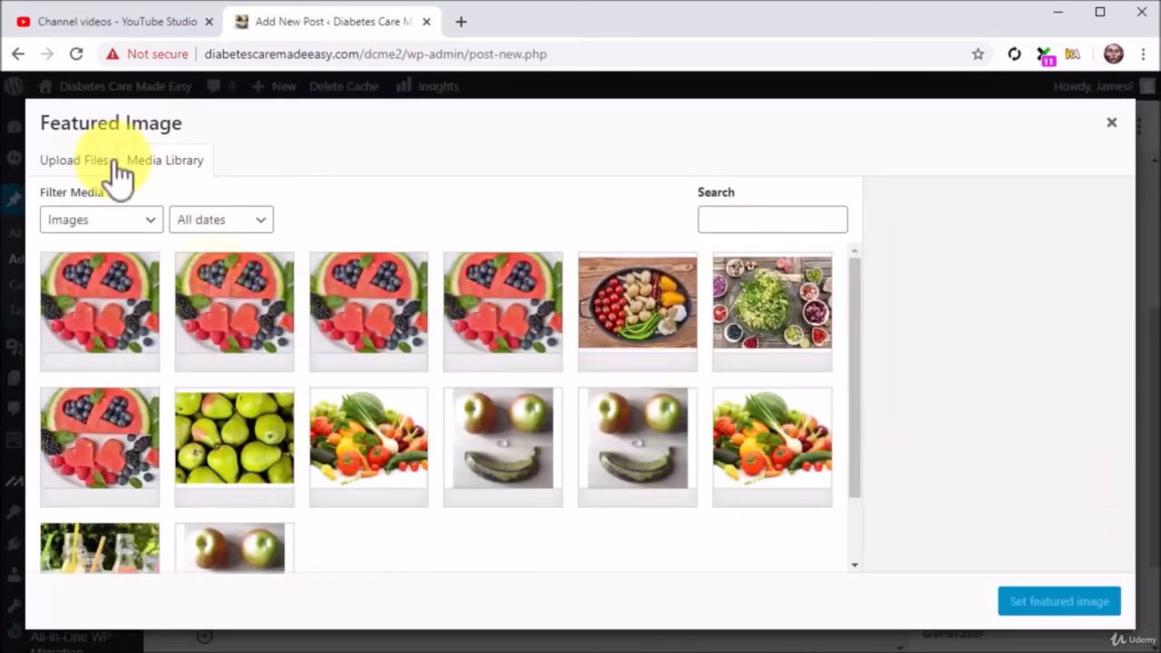
click(72, 159)
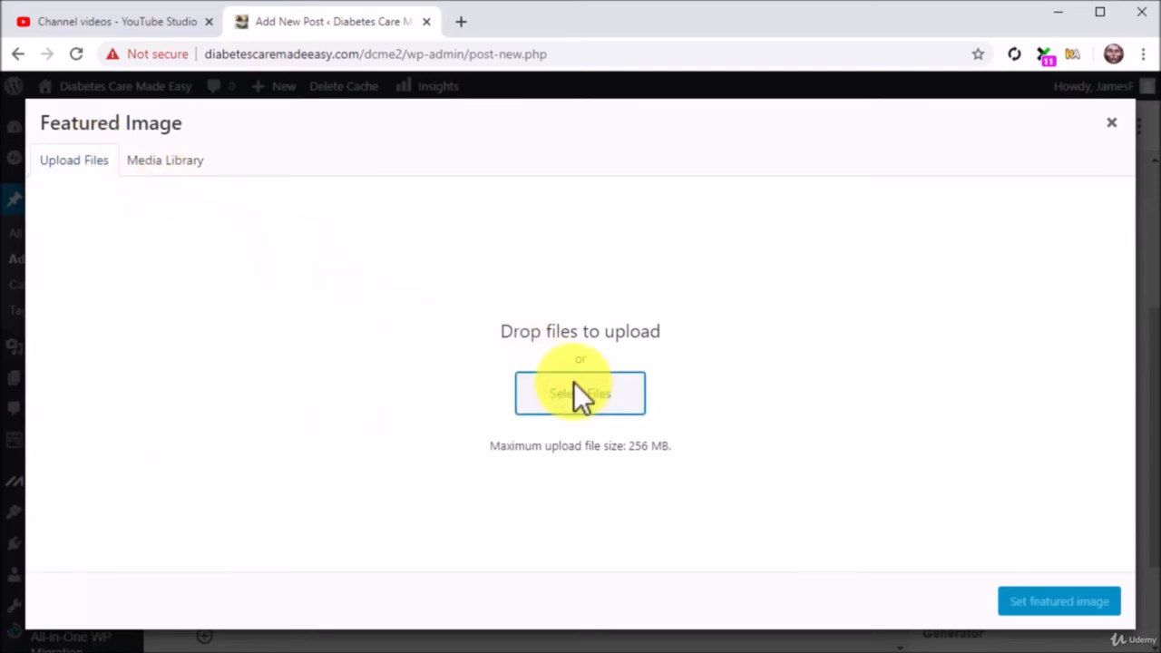
click(581, 392)
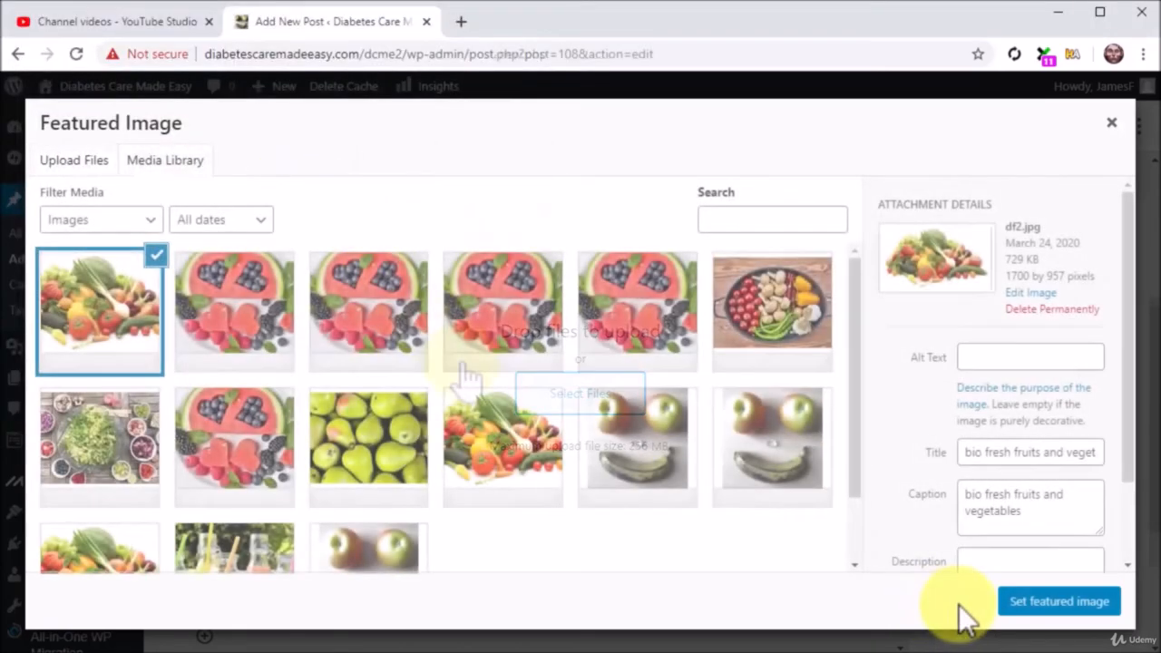
click(1059, 601)
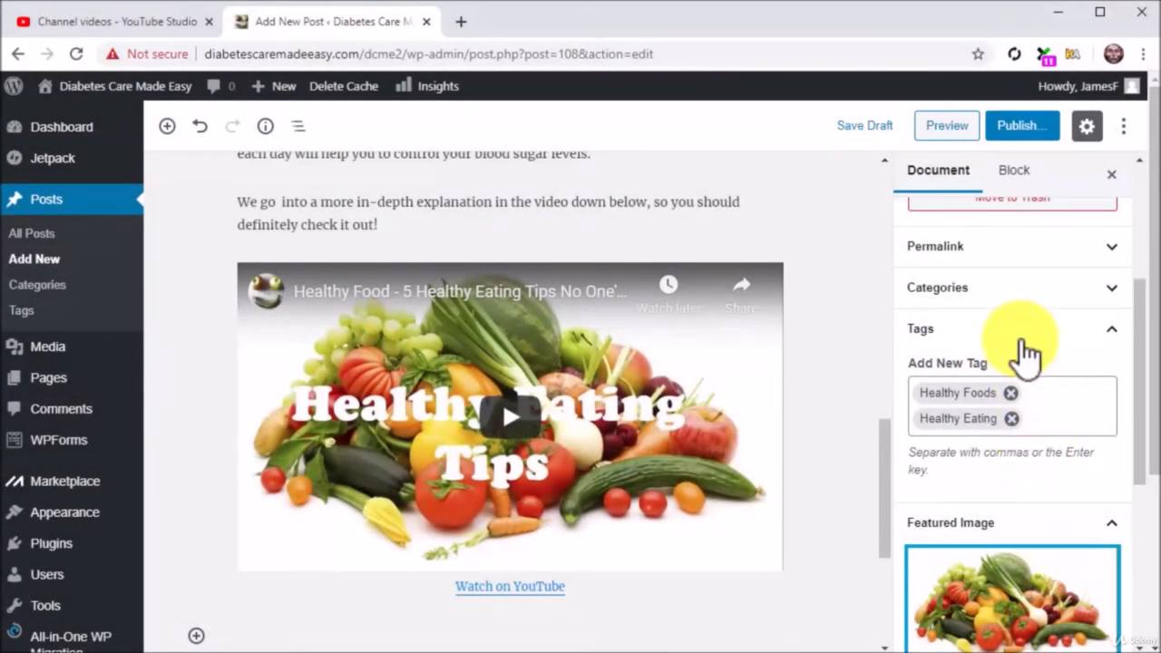
- Publish the post so it goes live
click(1021, 125)
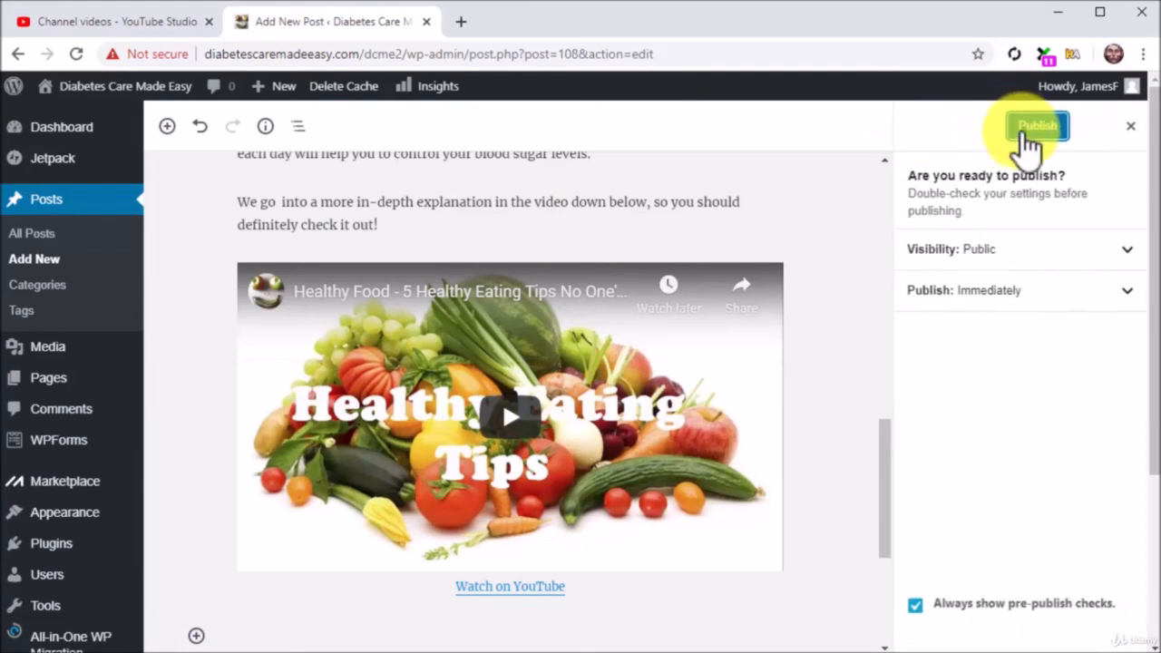
click(1038, 125)
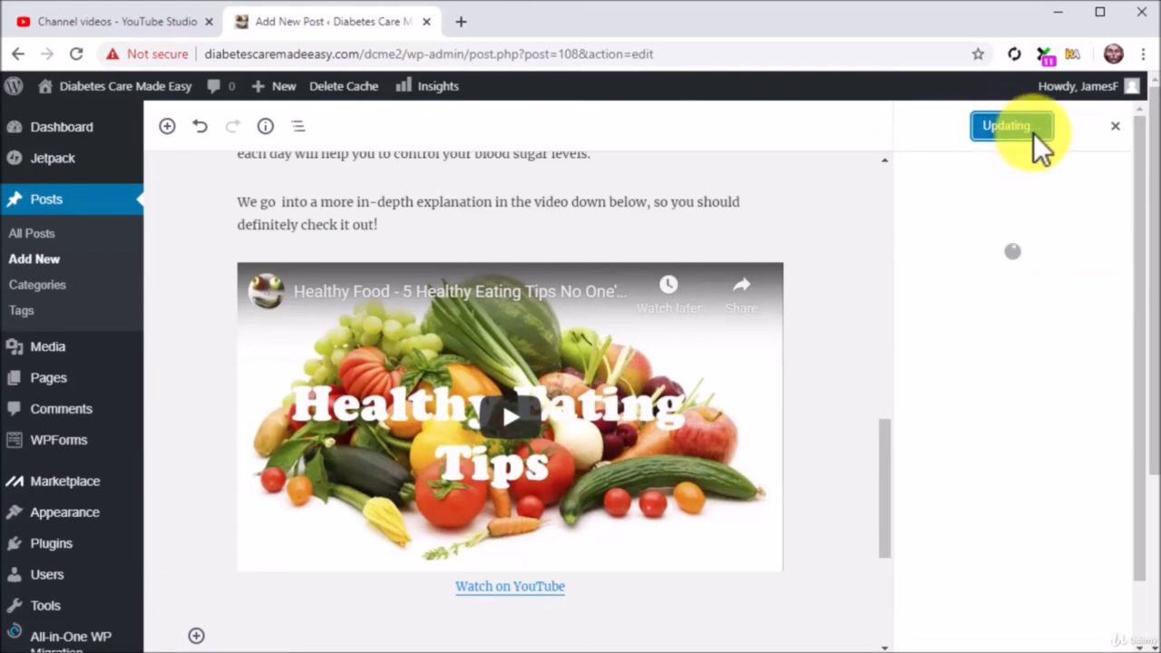
click(1008, 125)
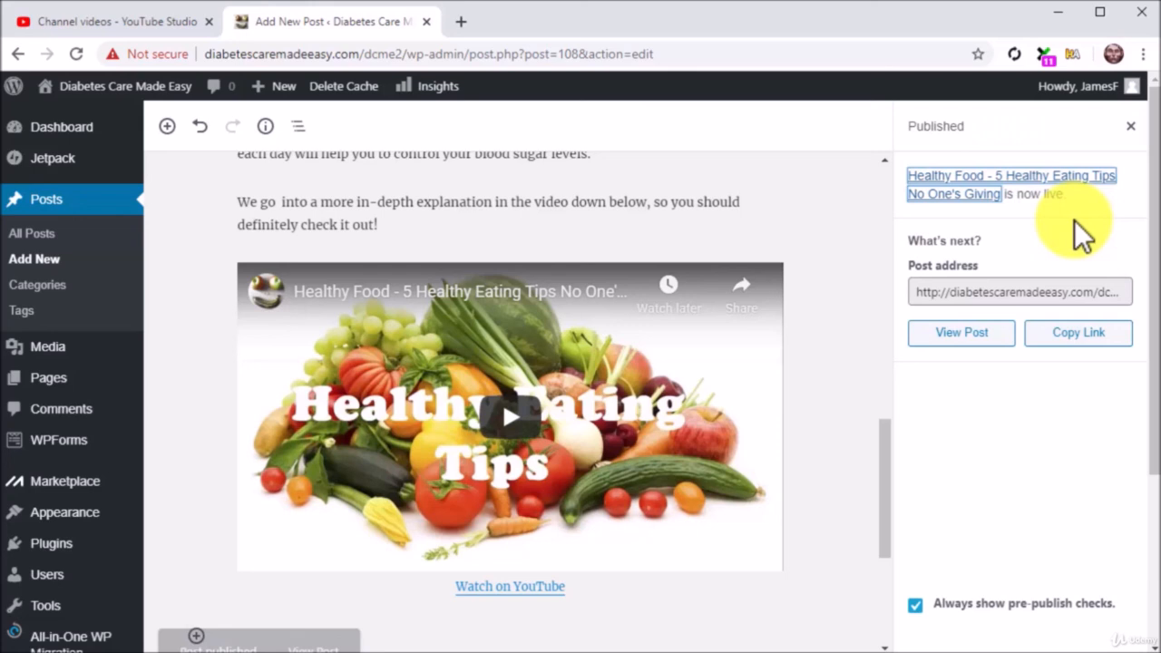